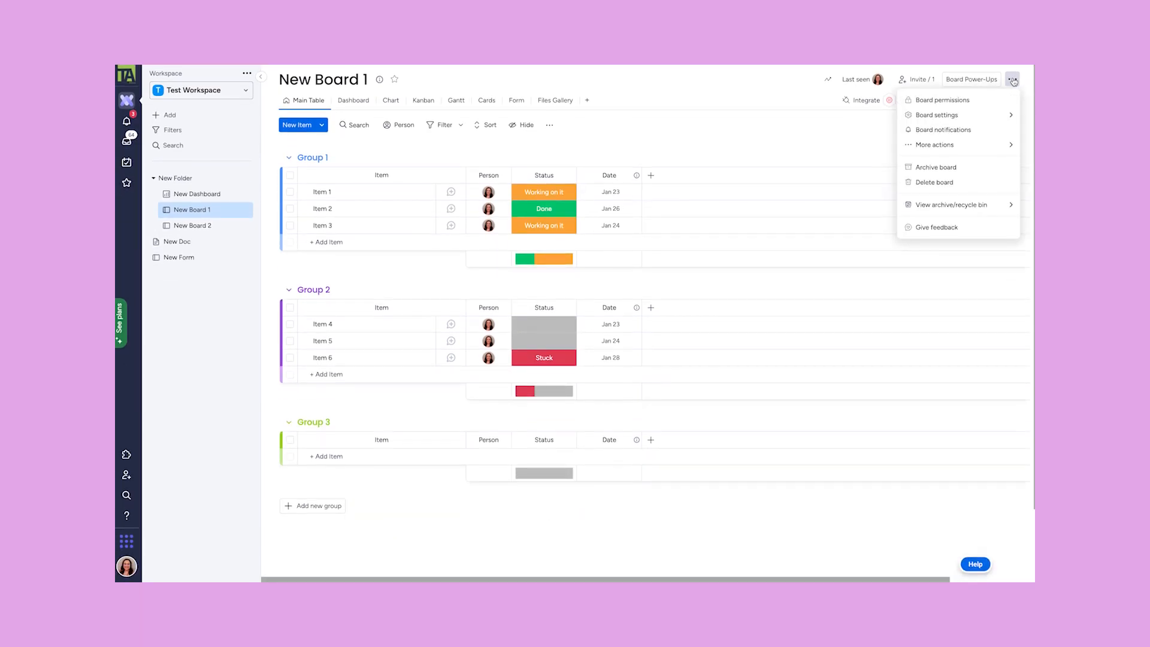
{"action": "mouse_move", "coordinate": [957, 100]}
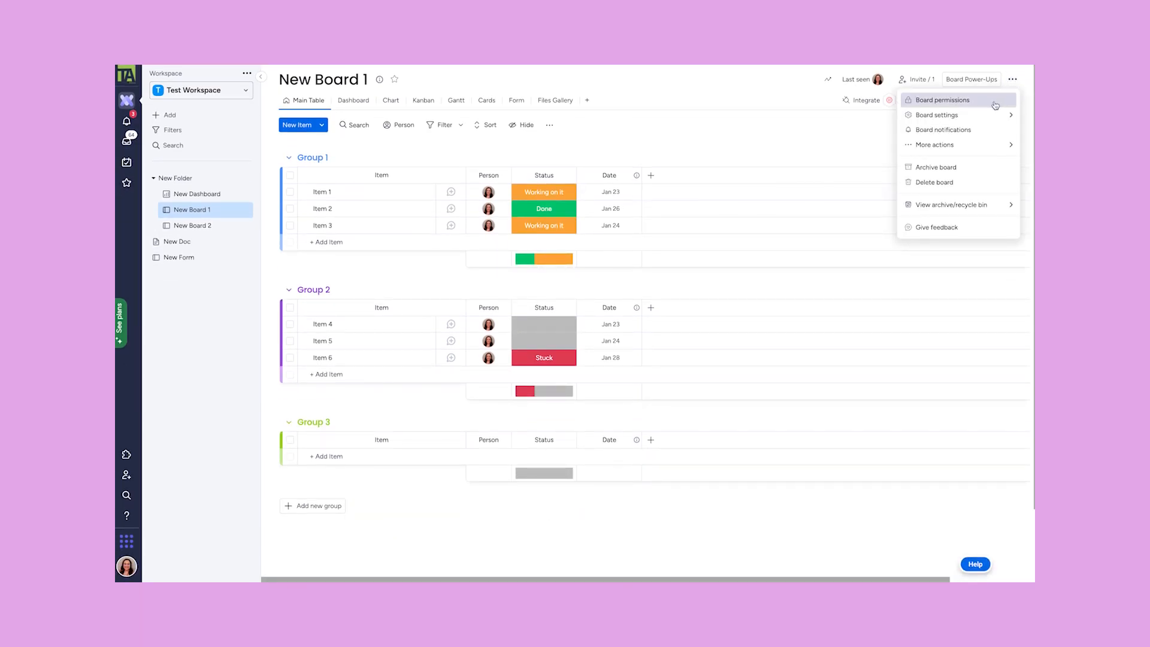
- Show New Board 1's board type options: change to shareable or private
{"action": "left_click", "coordinate": [937, 115]}
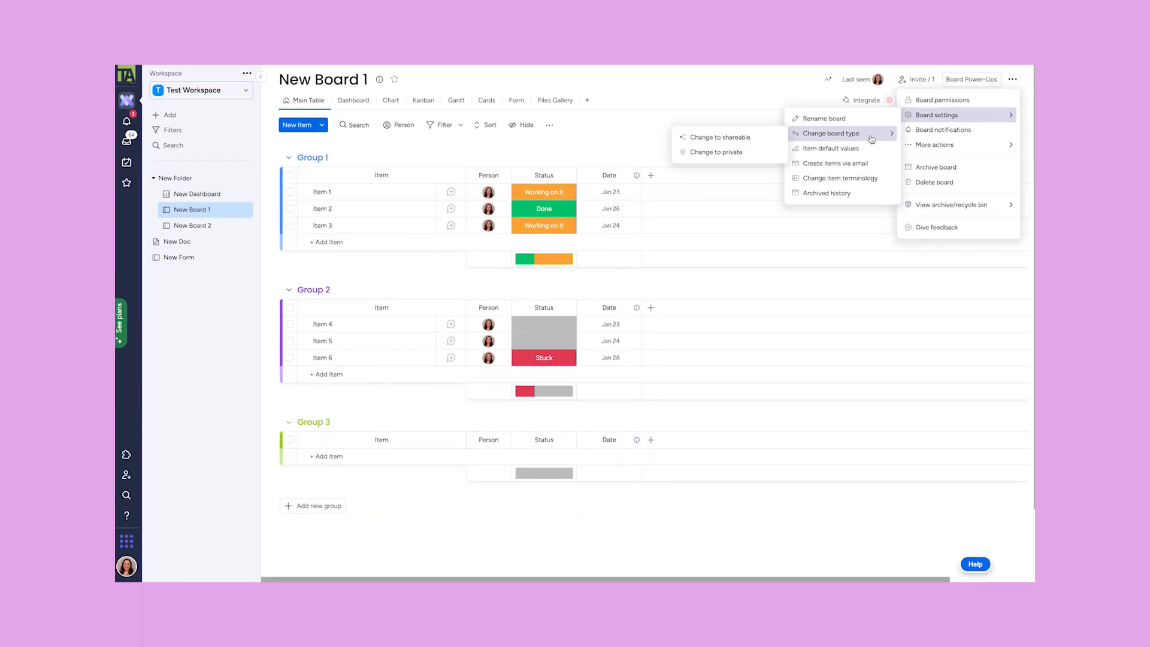
{"action": "left_click", "coordinate": [197, 193]}
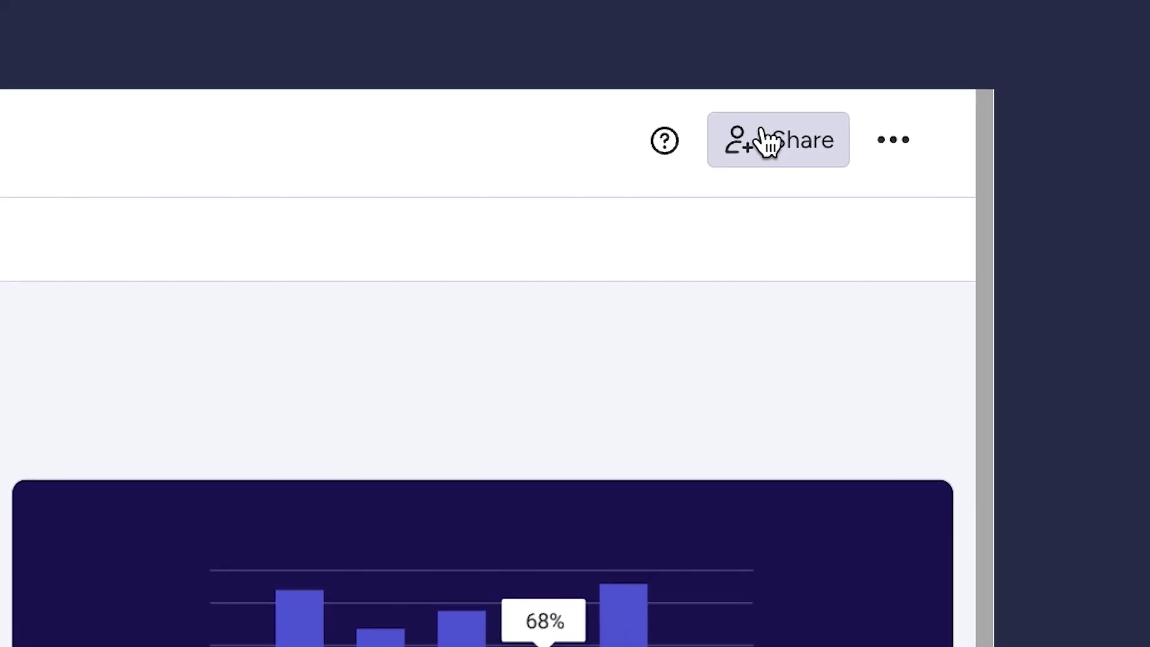
- Review the dashboard's sharing options (members, invite by email or link), then dismiss them
{"action": "left_click", "coordinate": [777, 140]}
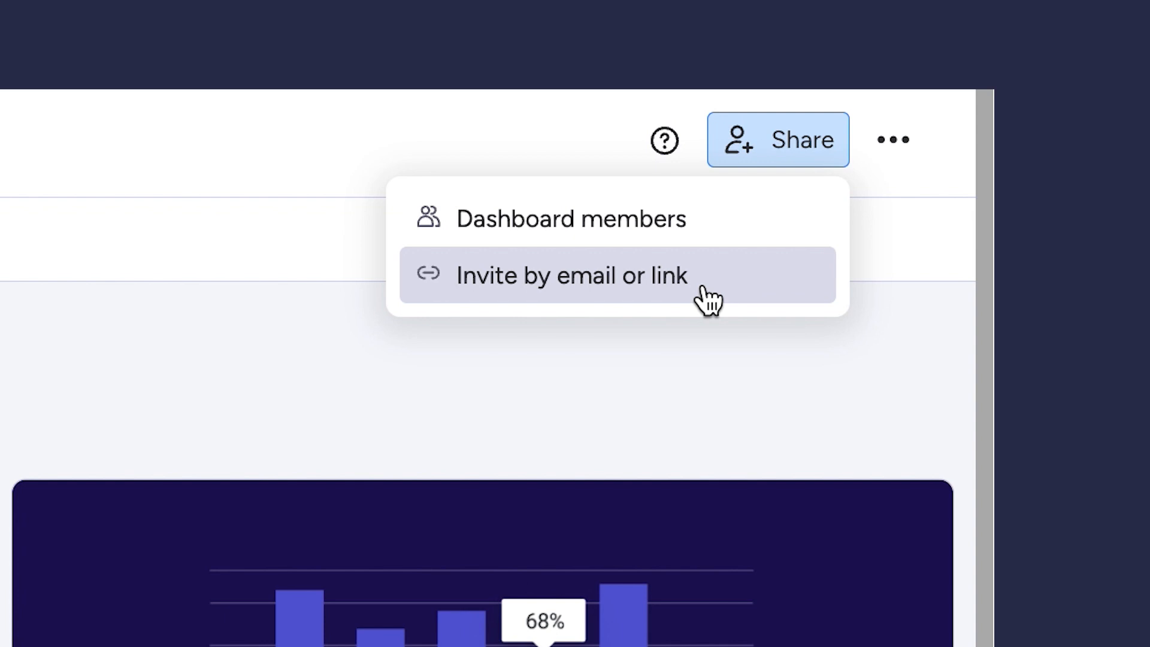
{"action": "mouse_move", "coordinate": [623, 351]}
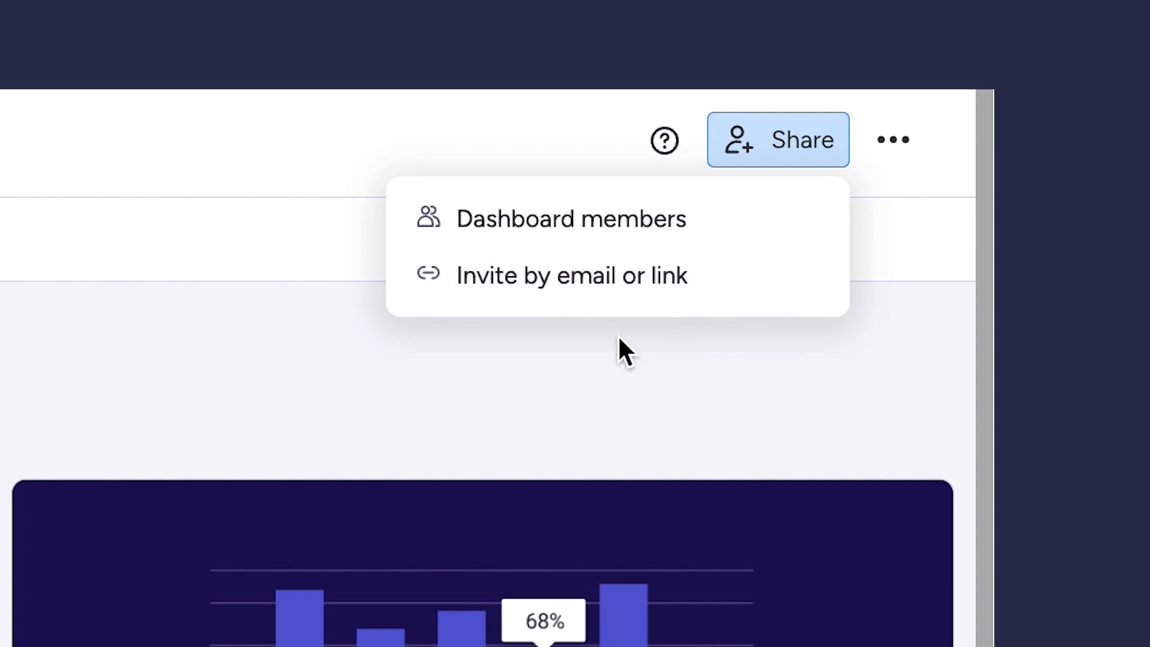
{"action": "left_click", "coordinate": [663, 140]}
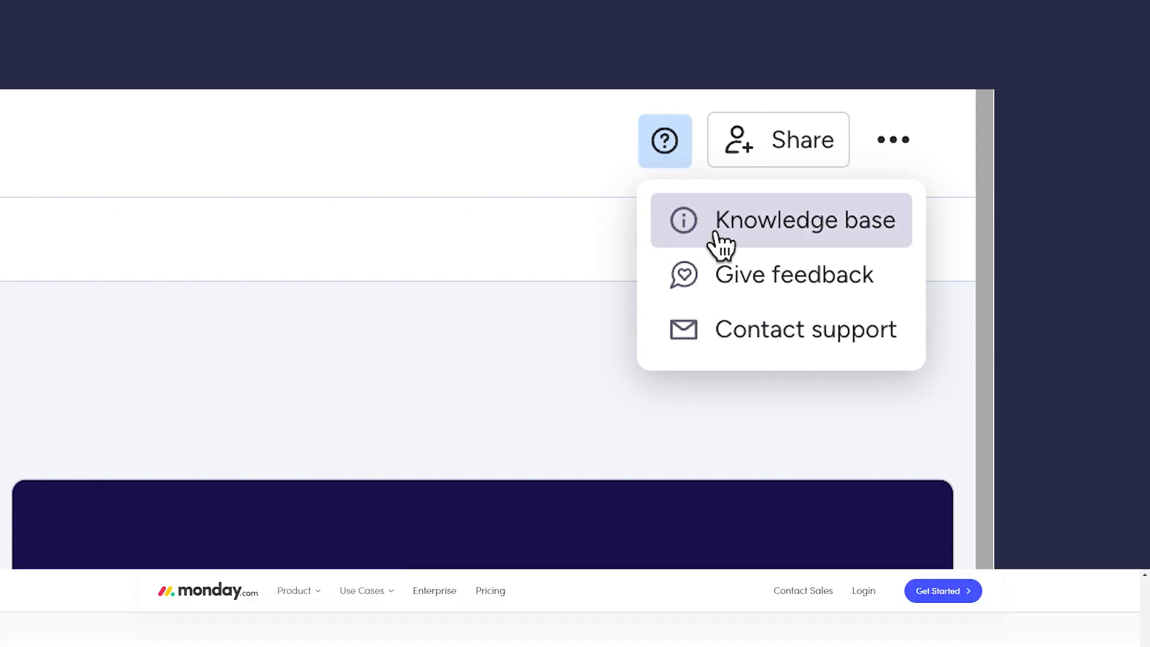
- Browse knowledge base categories such as Profile, Admin and Mobile App
{"action": "left_click", "coordinate": [804, 219]}
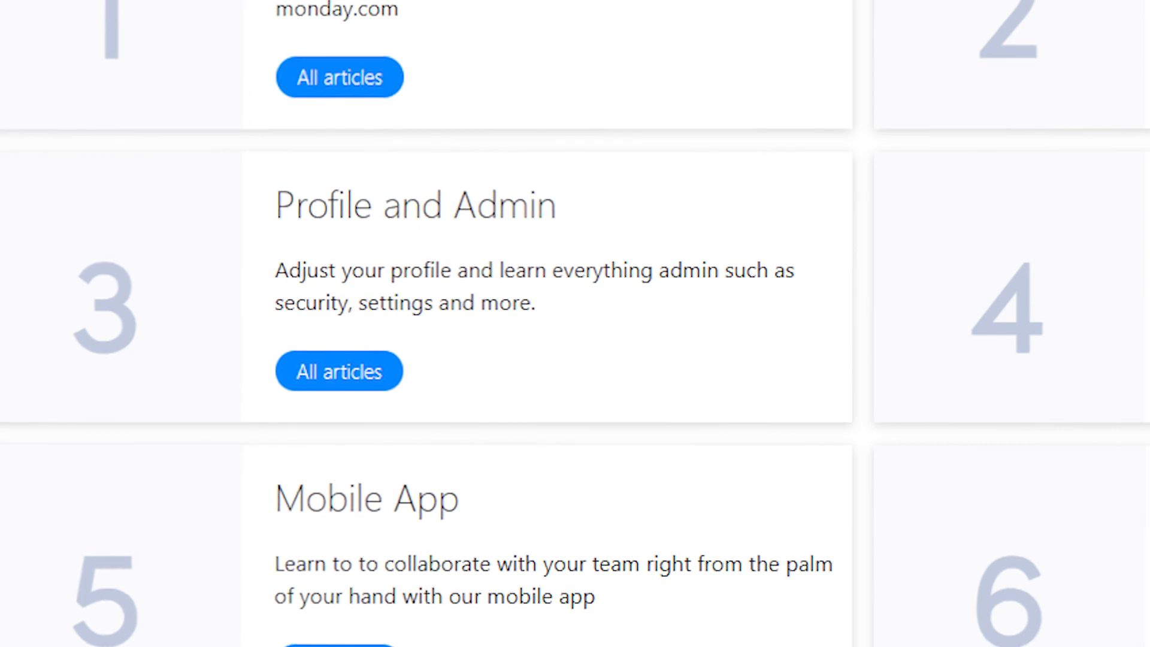
{"action": "left_click", "coordinate": [663, 140]}
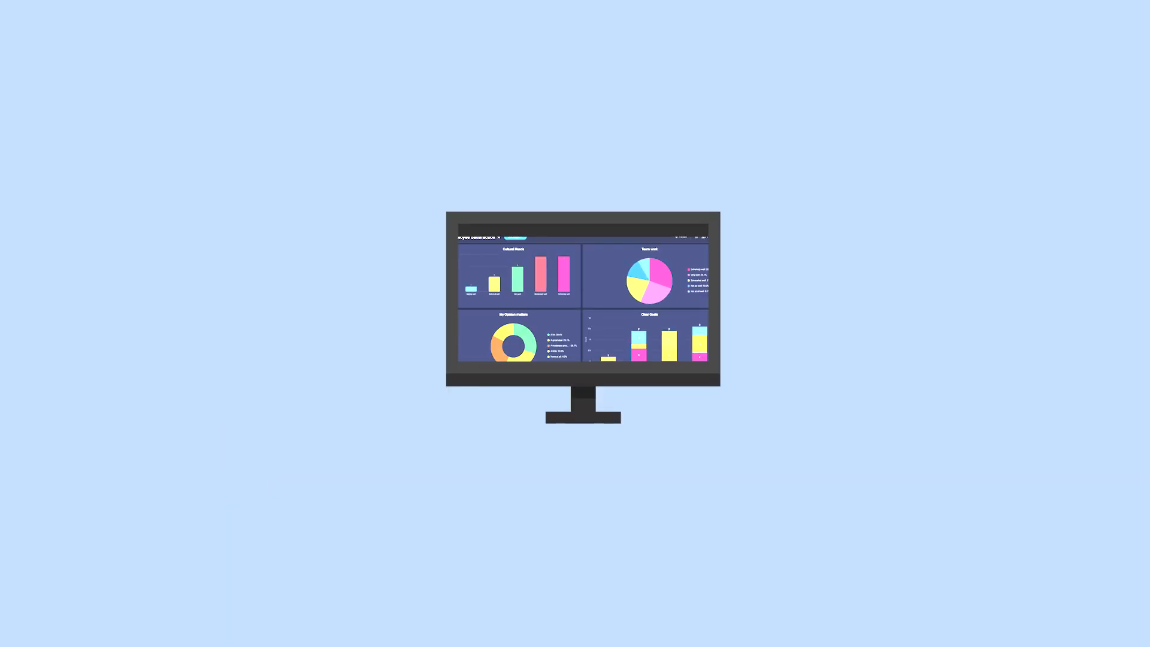
- Show the dashboard's Live data on/off submenu
{"action": "left_click", "coordinate": [474, 72]}
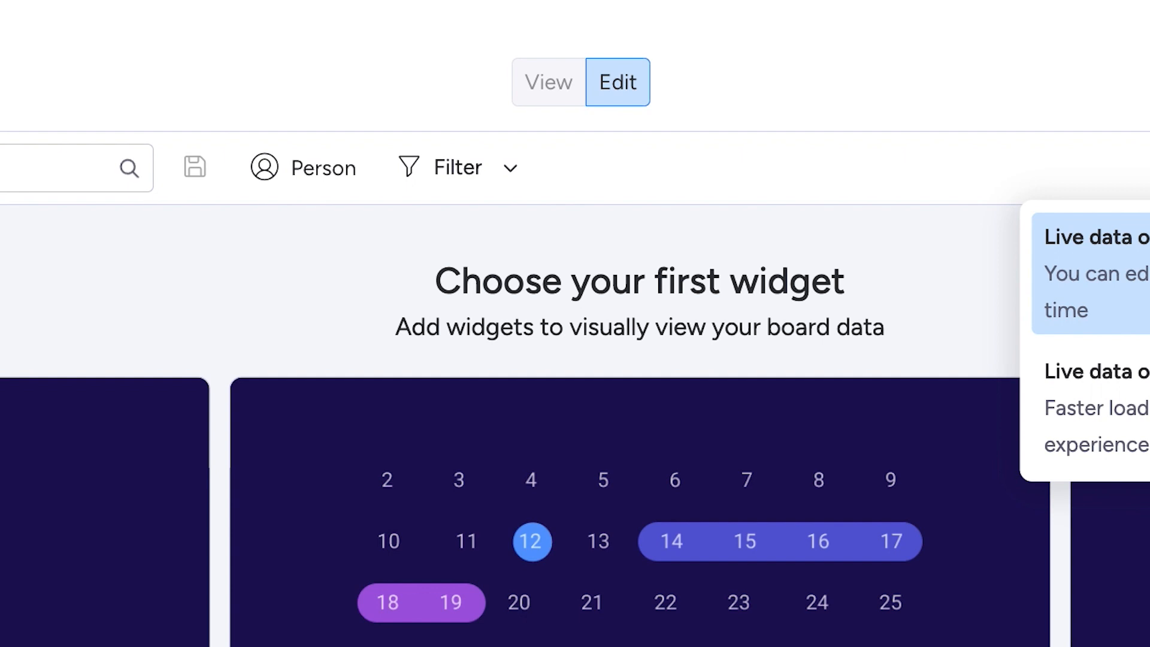
- Review the dashboard menu: Present mode, Rename, Duplicate, Export to PDF
{"action": "left_click", "coordinate": [1013, 75]}
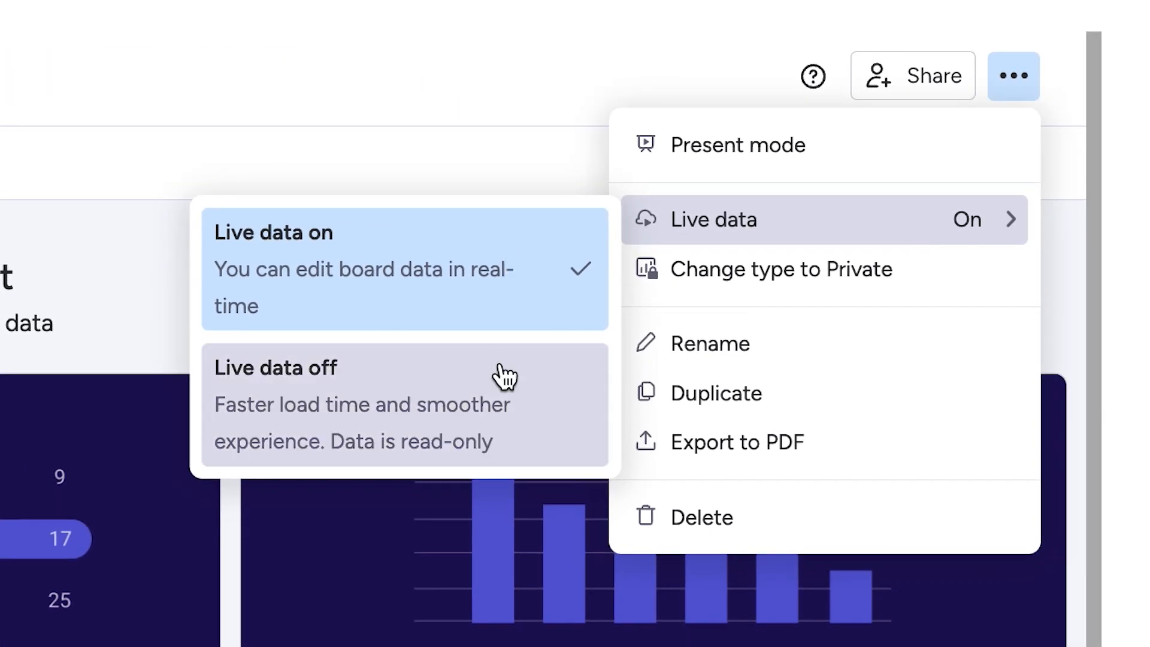
{"action": "mouse_move", "coordinate": [748, 343]}
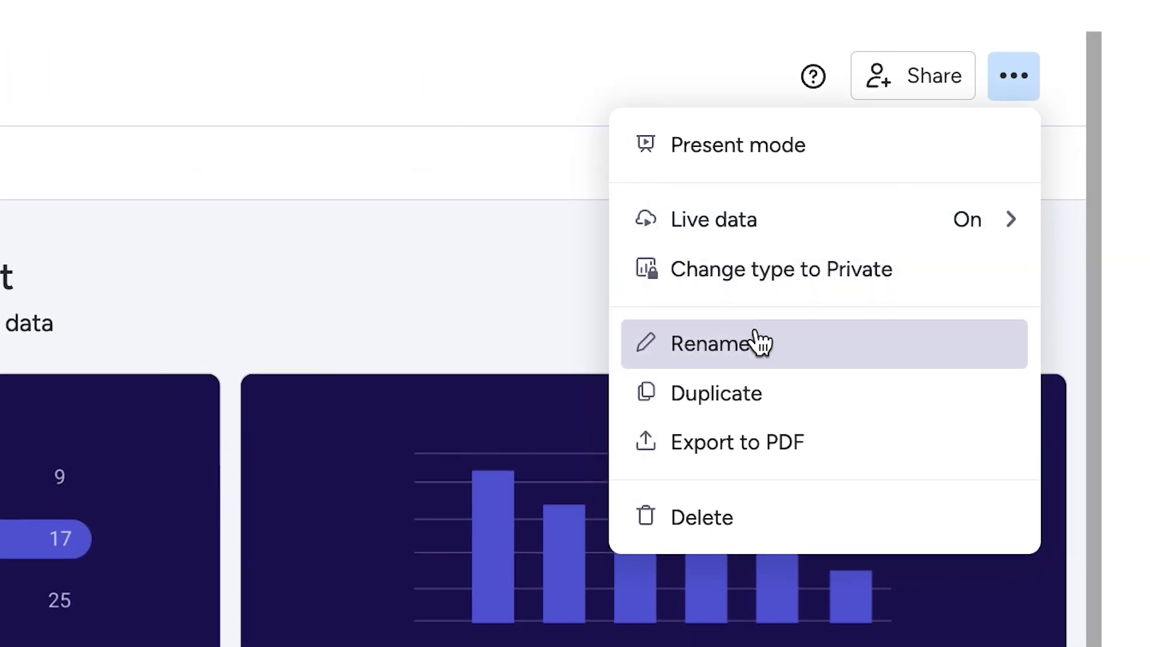
{"action": "mouse_move", "coordinate": [763, 442]}
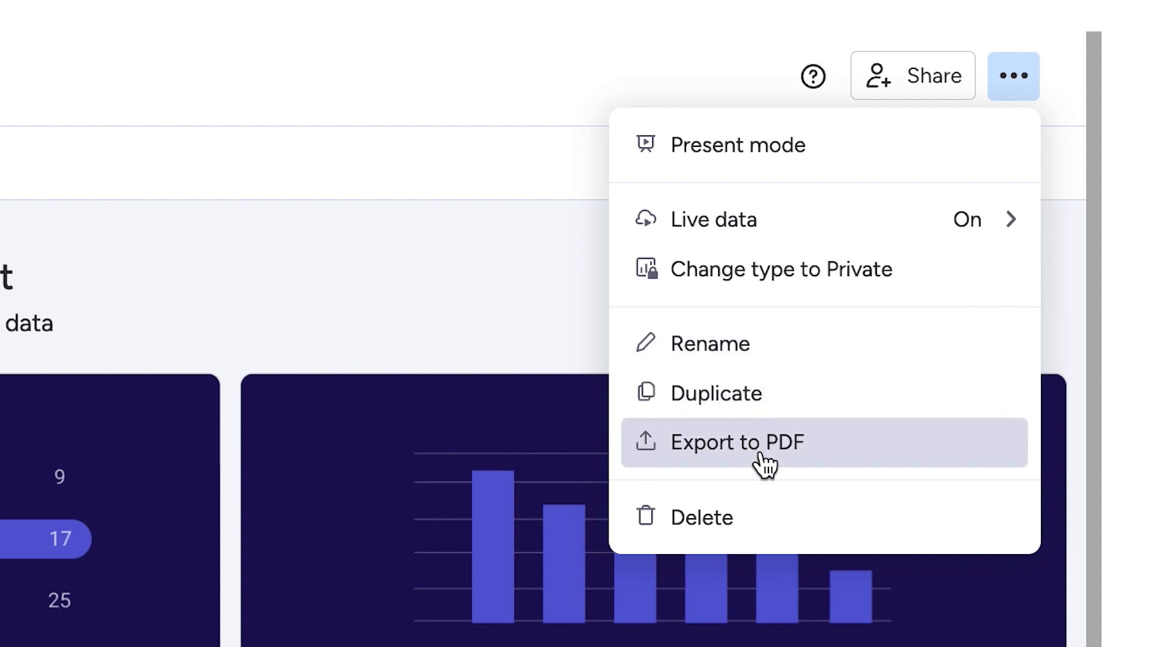
{"action": "mouse_move", "coordinate": [236, 280]}
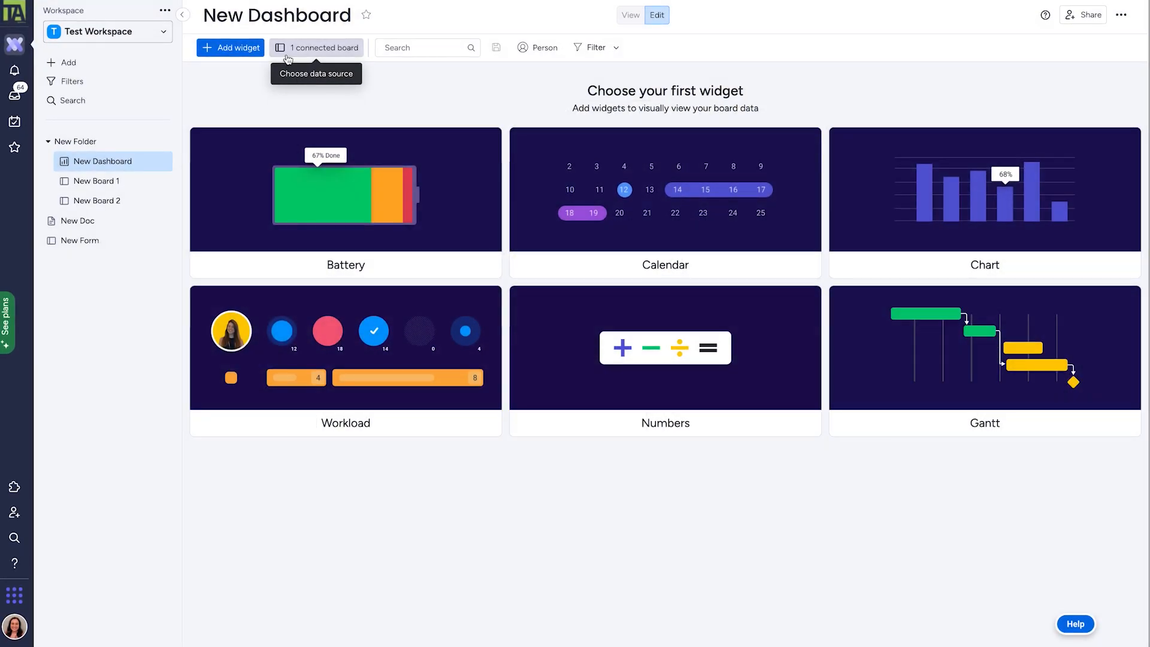
- Add New Board 2 to the dashboard's connected boards
{"action": "left_click", "coordinate": [316, 46]}
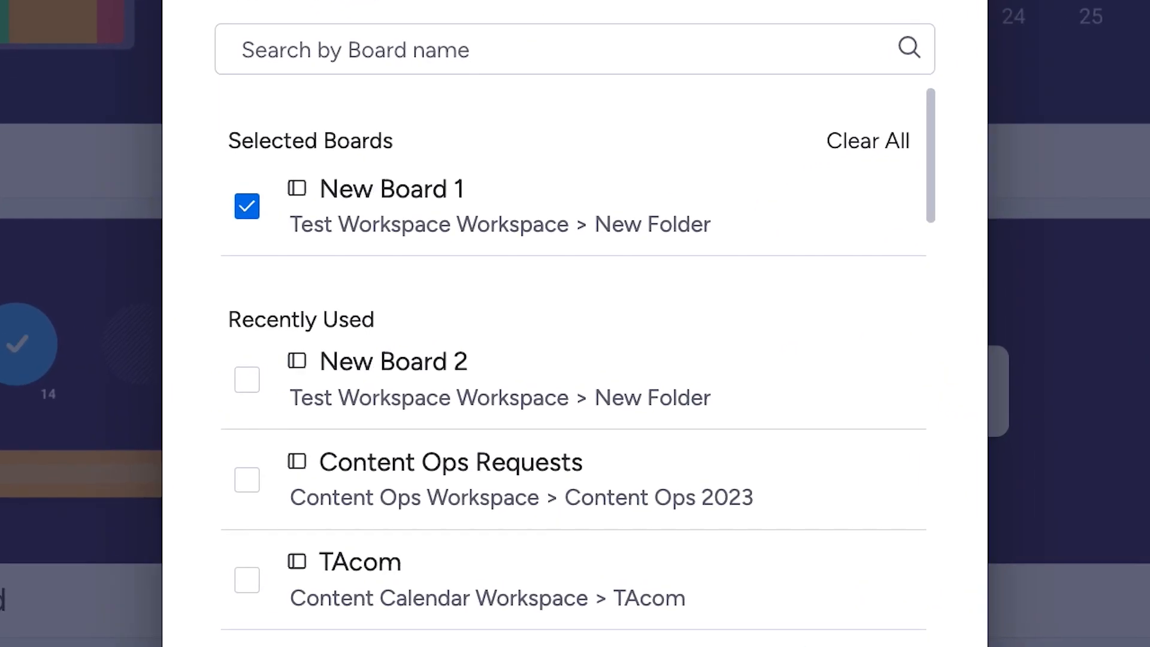
{"action": "left_click", "coordinate": [246, 379]}
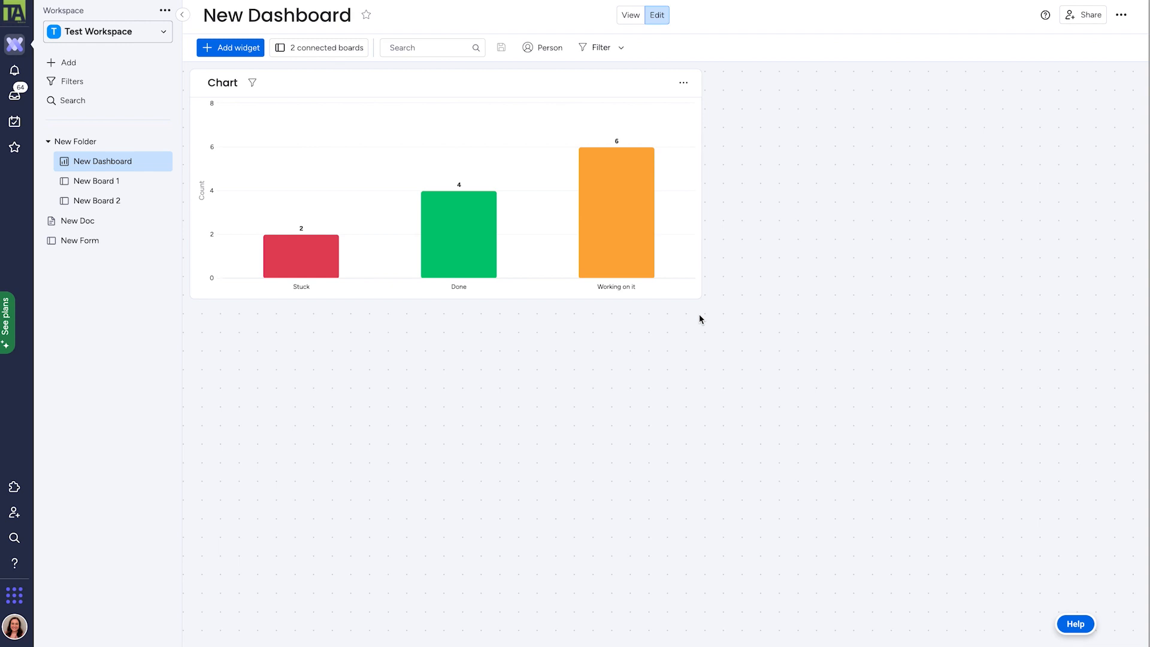
{"action": "mouse_move", "coordinate": [459, 233]}
{"action": "type", "text": "C"}
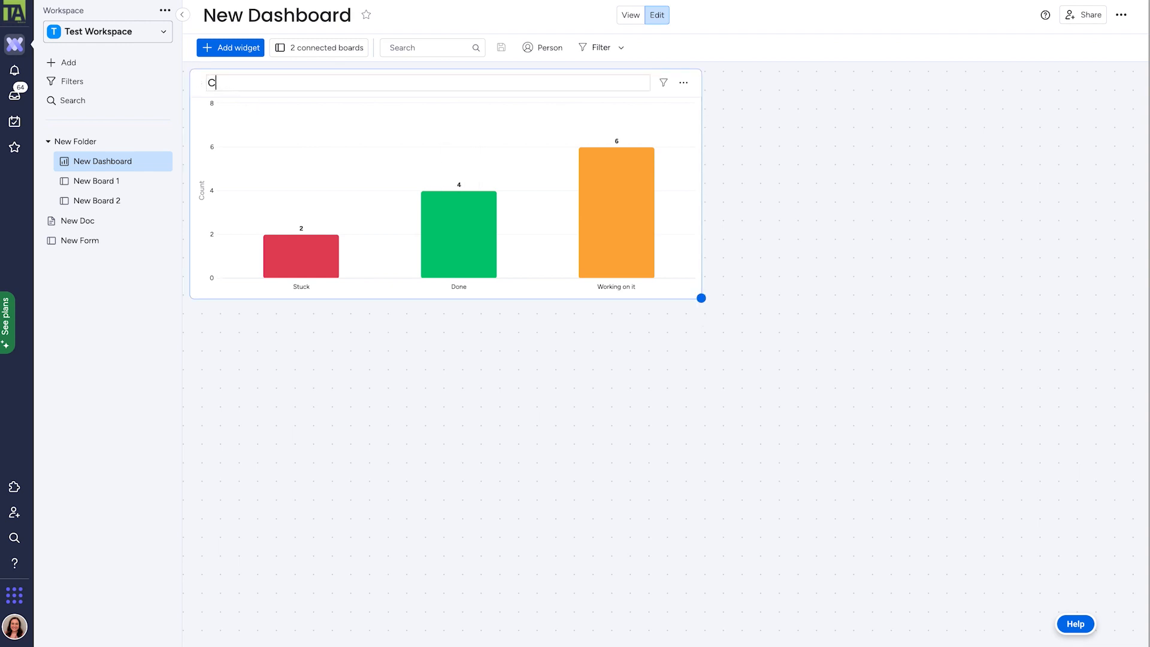
- Change the widget title from 'Chart' to 'Status'
{"action": "type", "text": "sta"}
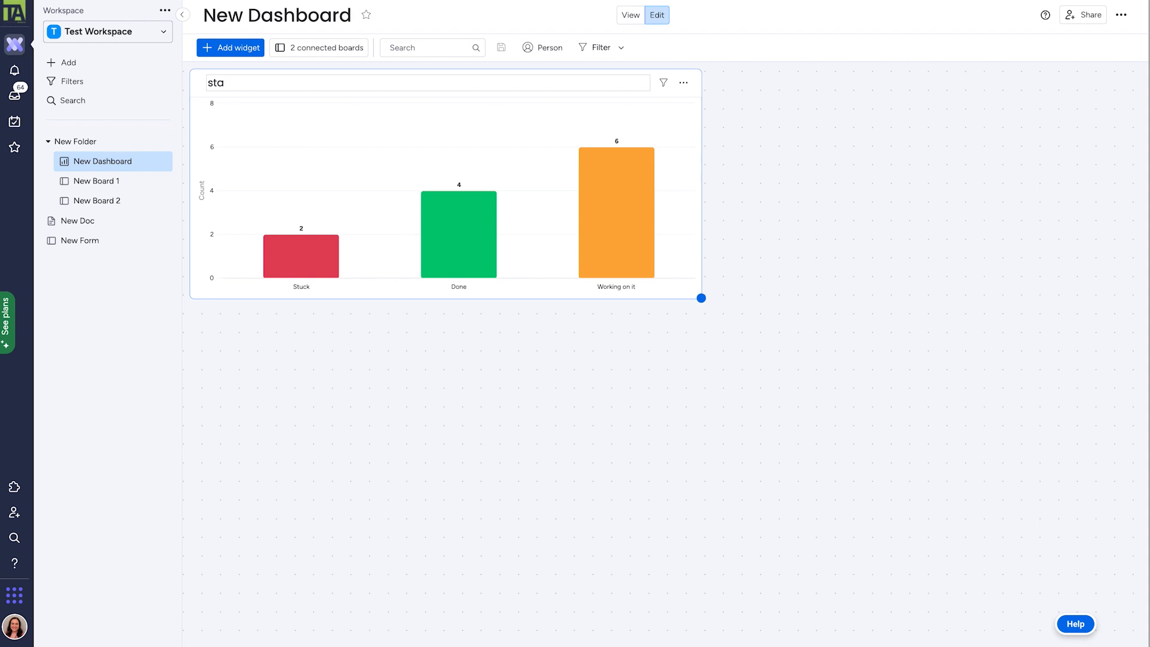
{"action": "type", "text": "Stat"}
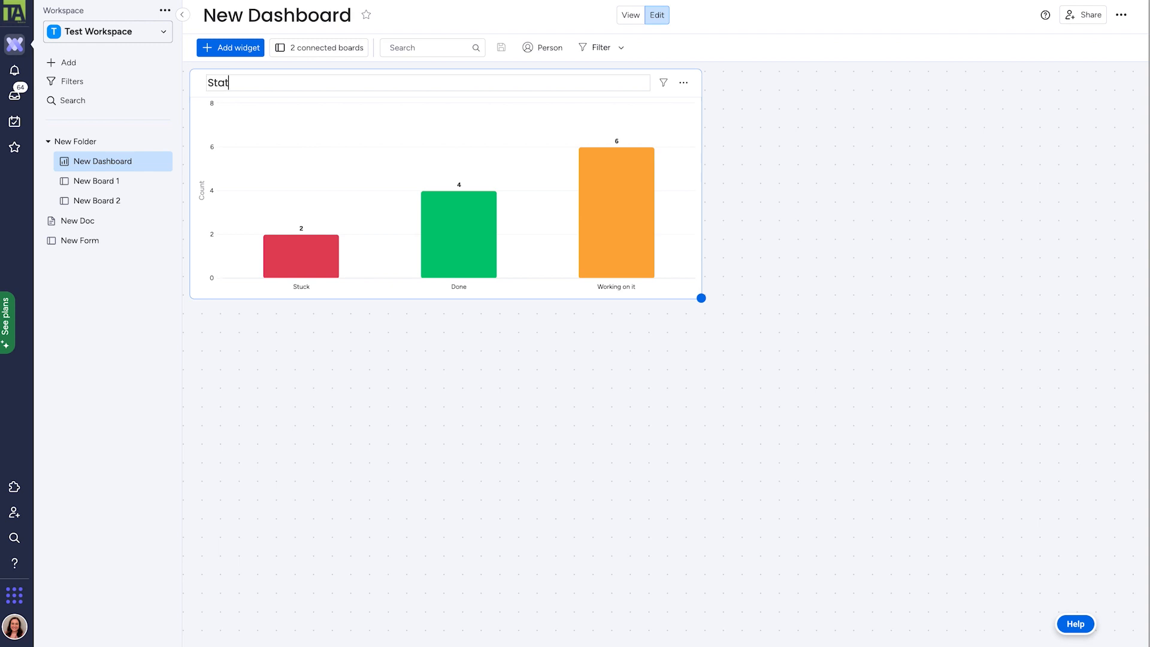
{"action": "type", "text": "us"}
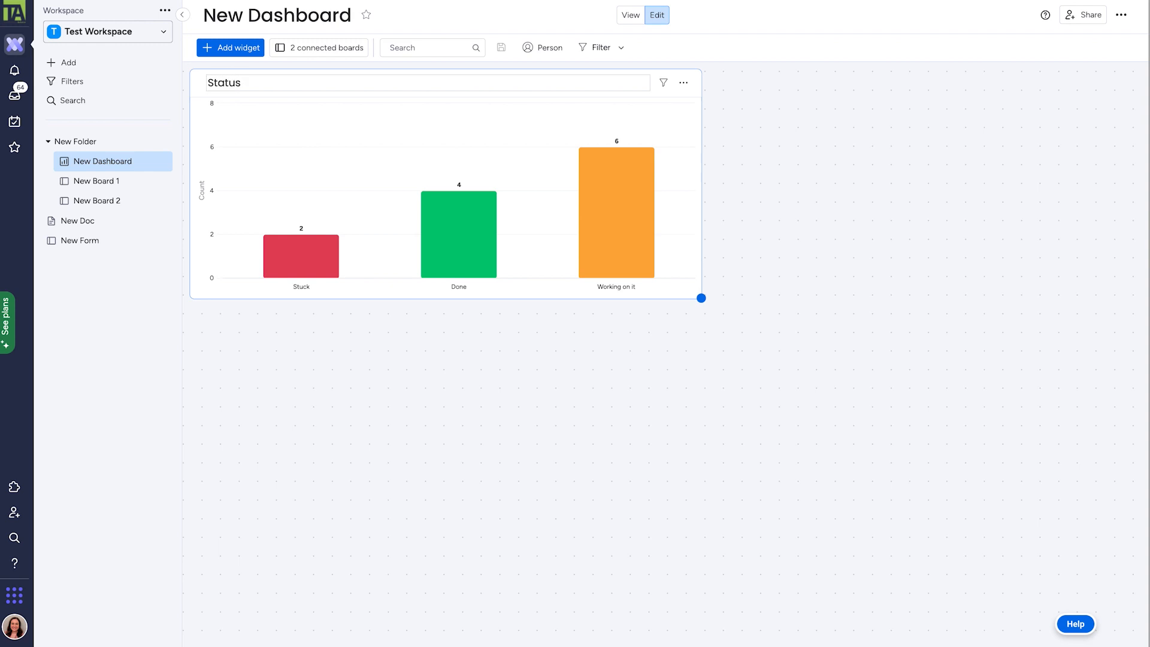
- Open the Status widget settings, try chart types, and expand the X Axis section
{"action": "left_click", "coordinate": [682, 82]}
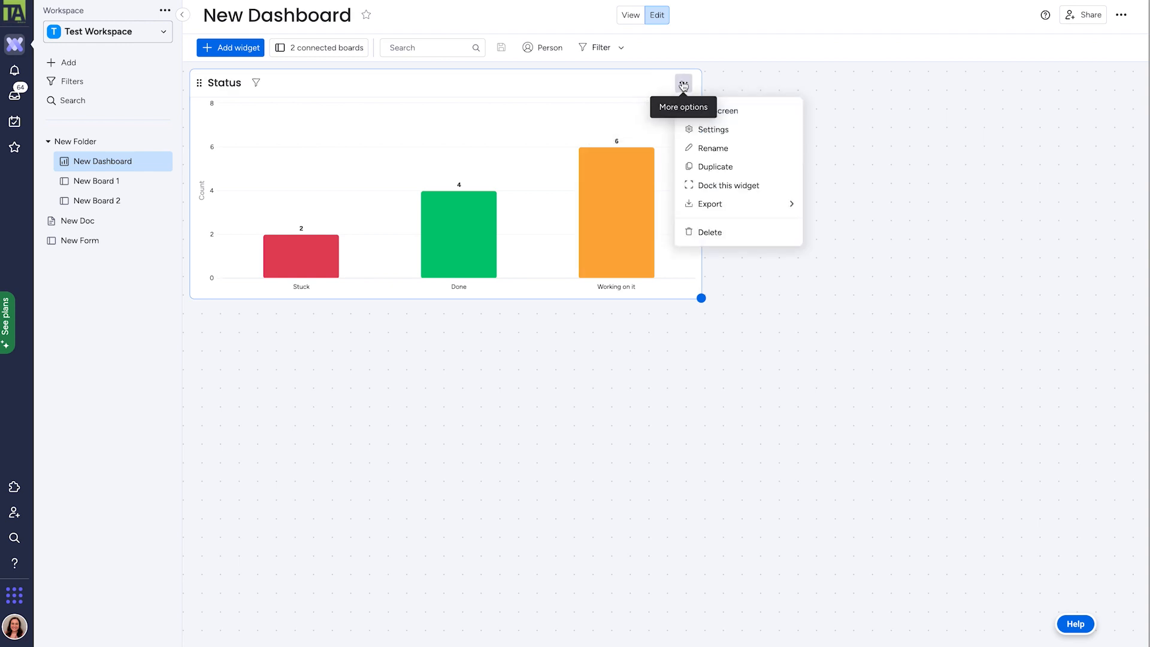
{"action": "left_click", "coordinate": [709, 231]}
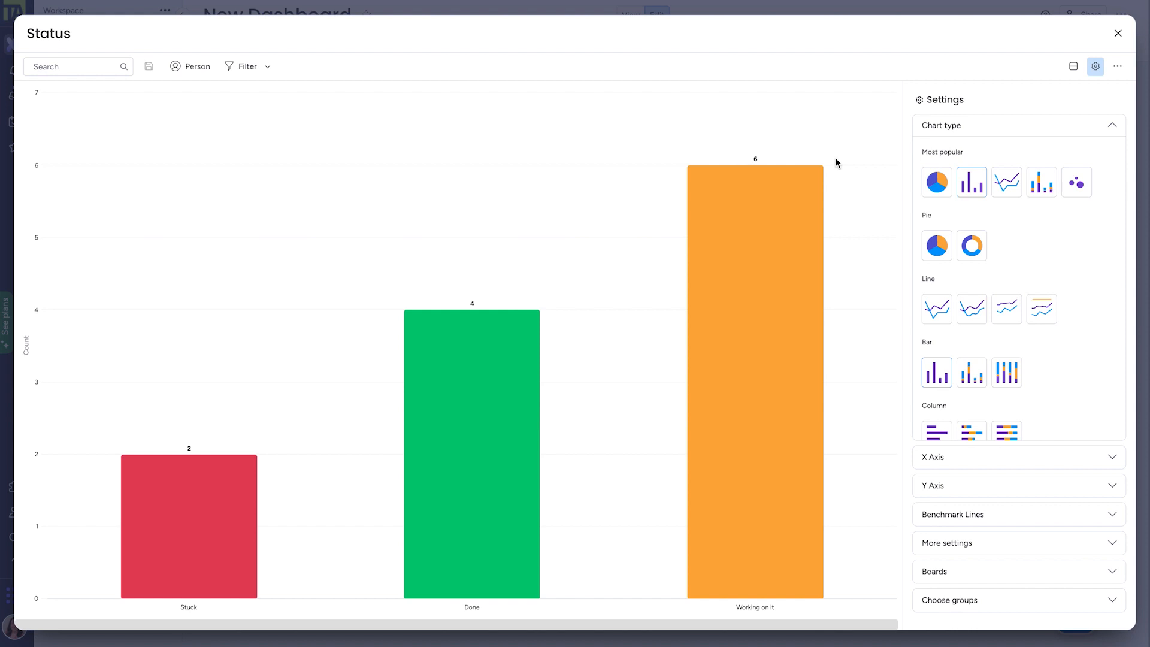
{"action": "mouse_move", "coordinate": [839, 183]}
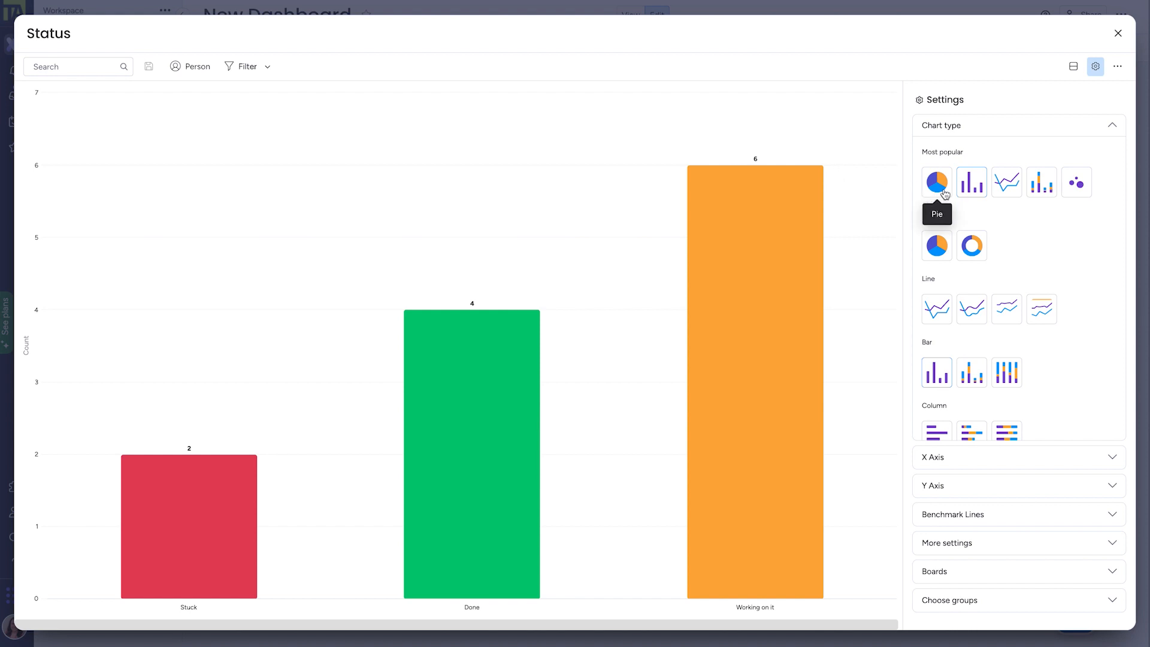
{"action": "mouse_move", "coordinate": [1006, 182]}
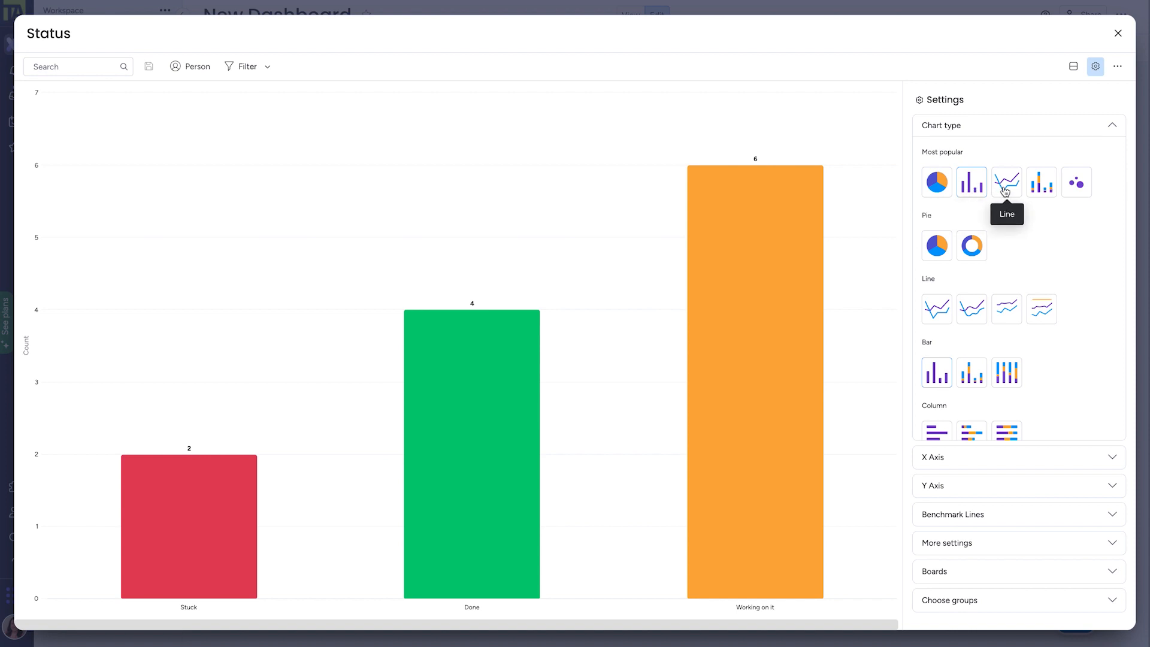
{"action": "left_click", "coordinate": [936, 182]}
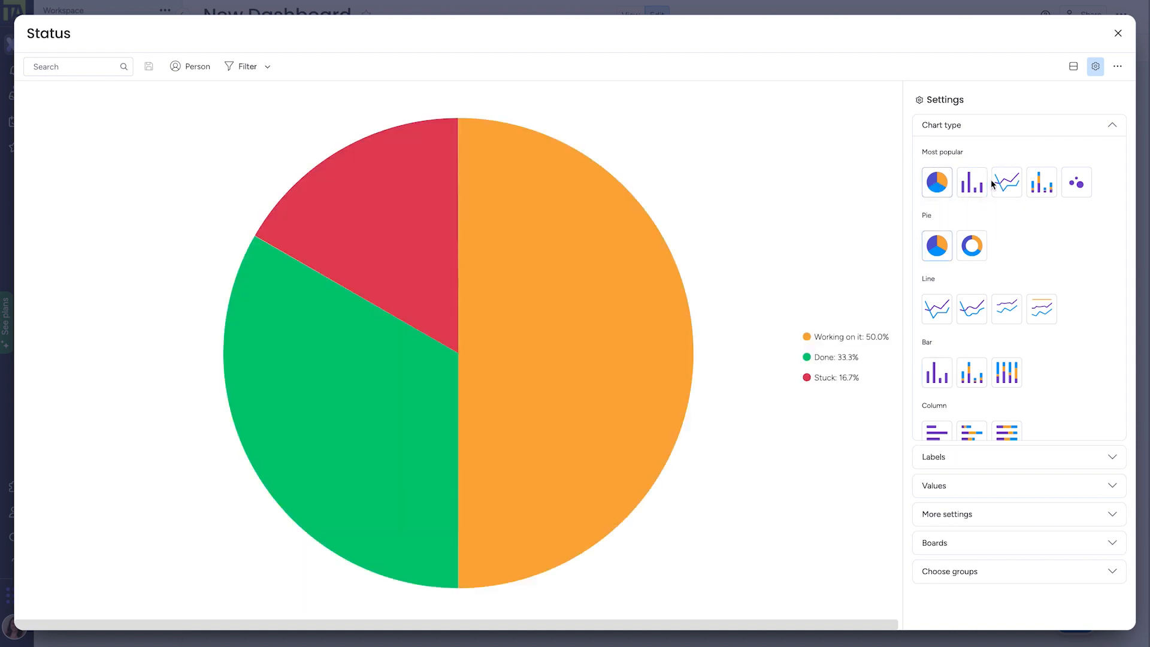
{"action": "left_click", "coordinate": [1007, 182]}
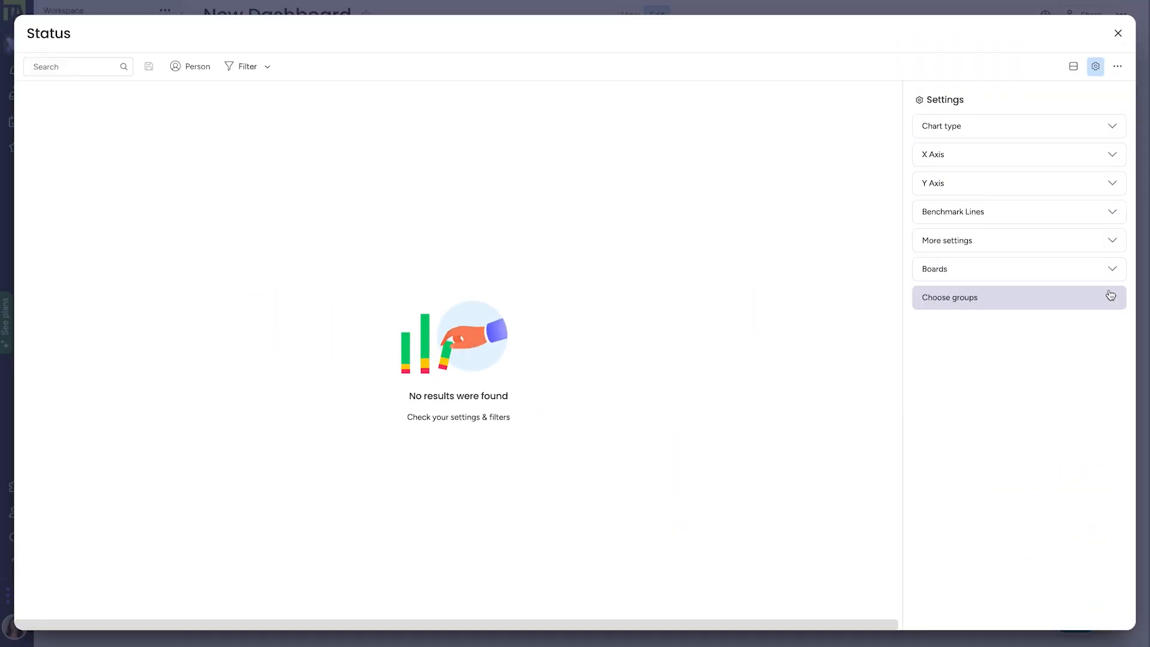
{"action": "left_click", "coordinate": [1018, 154]}
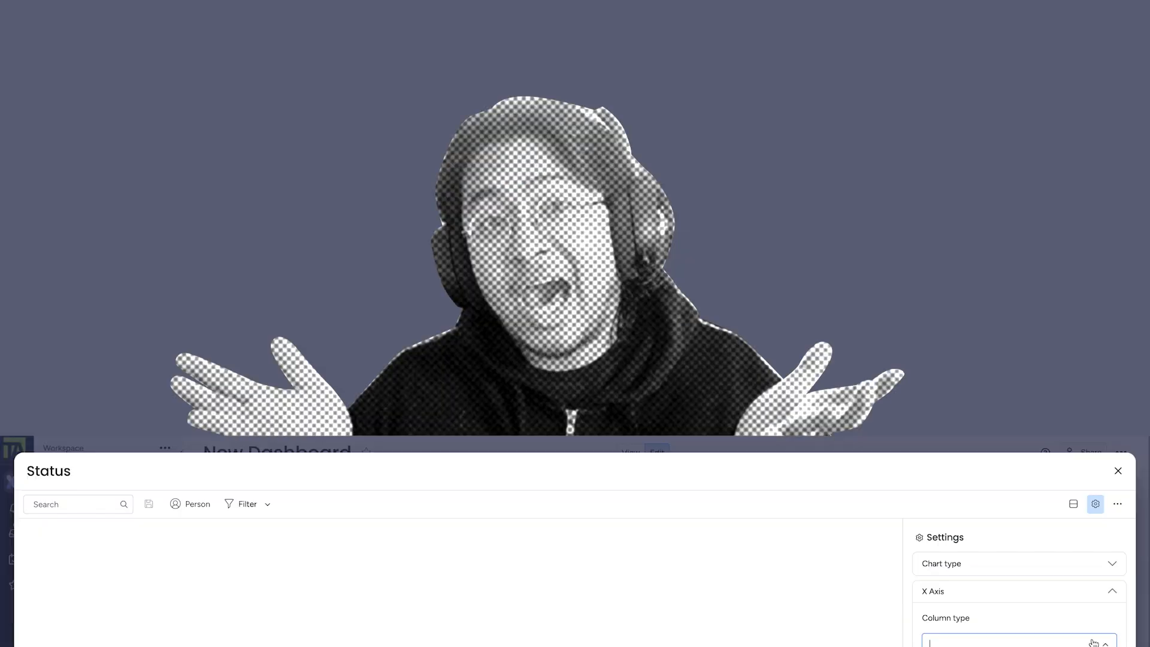
- Set the X Axis column to Status, counting Stuck 2, Done 4, Working on it 6
{"action": "left_click", "coordinate": [1018, 643]}
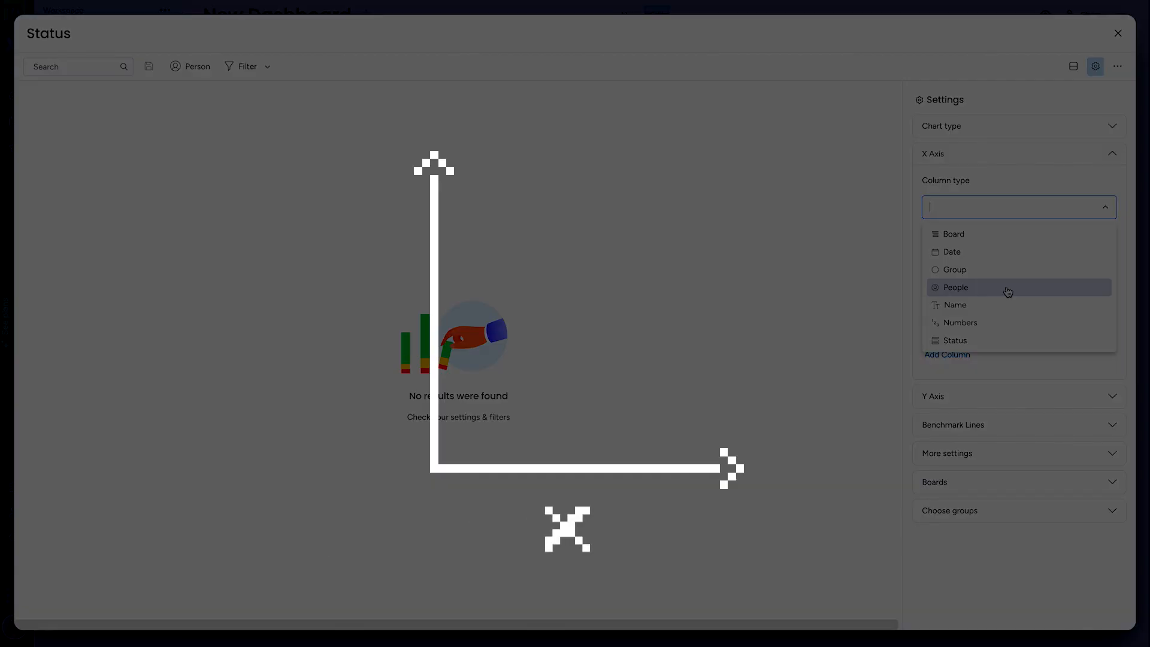
{"action": "mouse_move", "coordinate": [992, 241]}
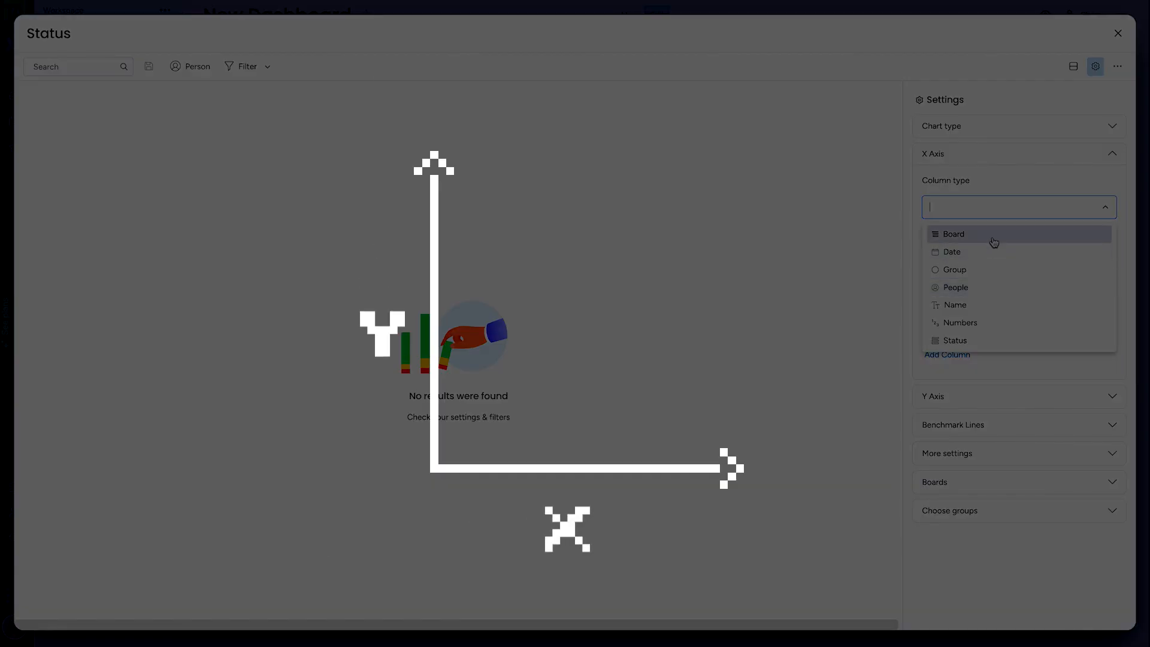
{"action": "mouse_move", "coordinate": [962, 241]}
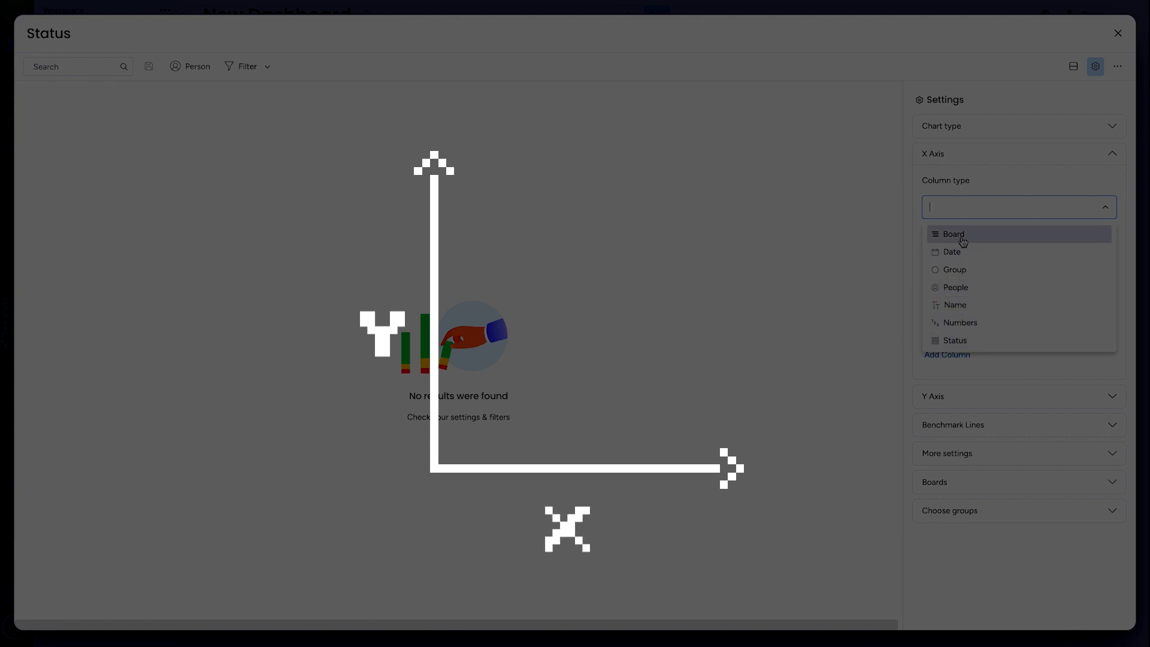
{"action": "mouse_move", "coordinate": [965, 308]}
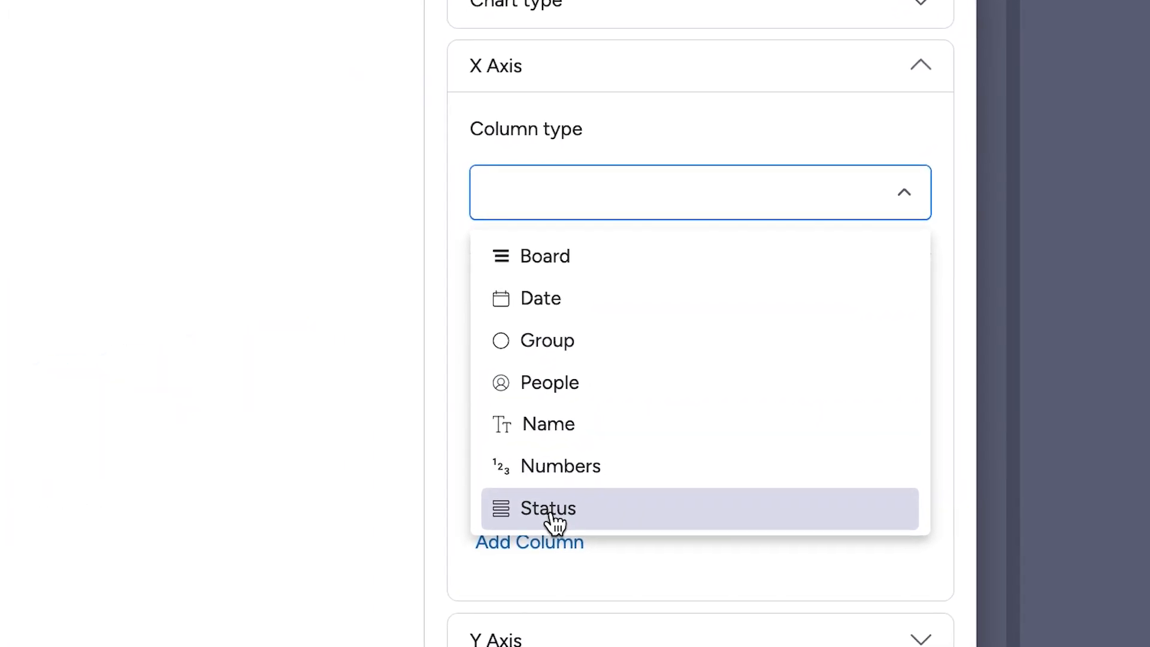
{"action": "left_click", "coordinate": [549, 508]}
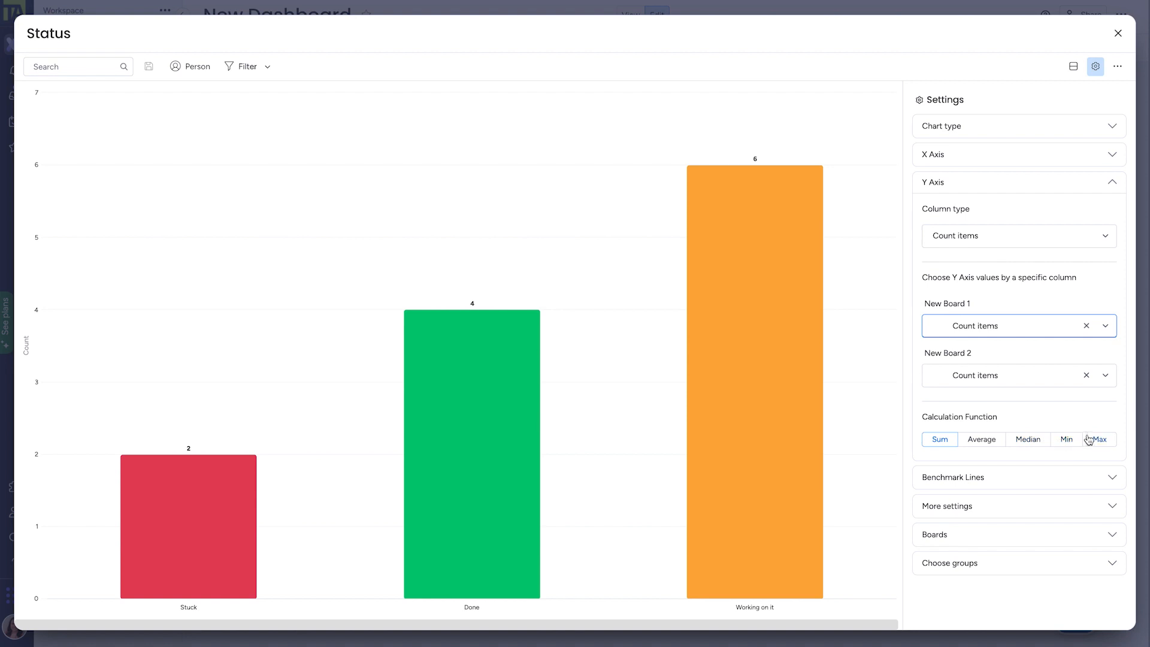
{"action": "mouse_move", "coordinate": [739, 299]}
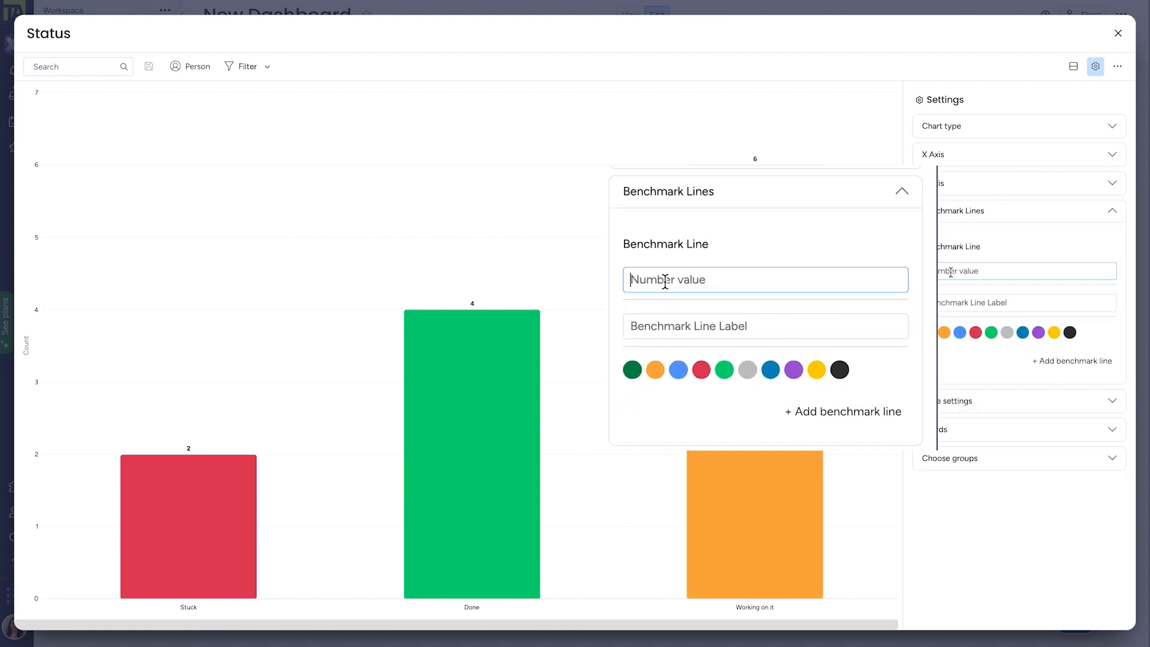
- Add a Goal benchmark line at value 10 to the Status chart
{"action": "type", "text": "10"}
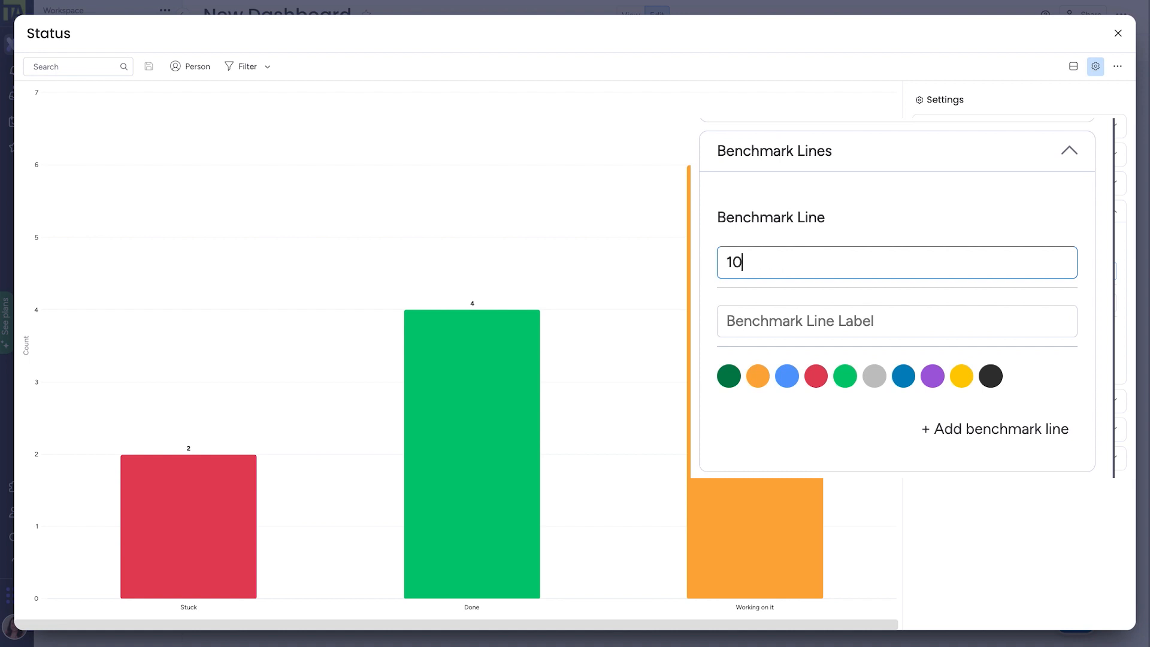
{"action": "left_click", "coordinate": [897, 320]}
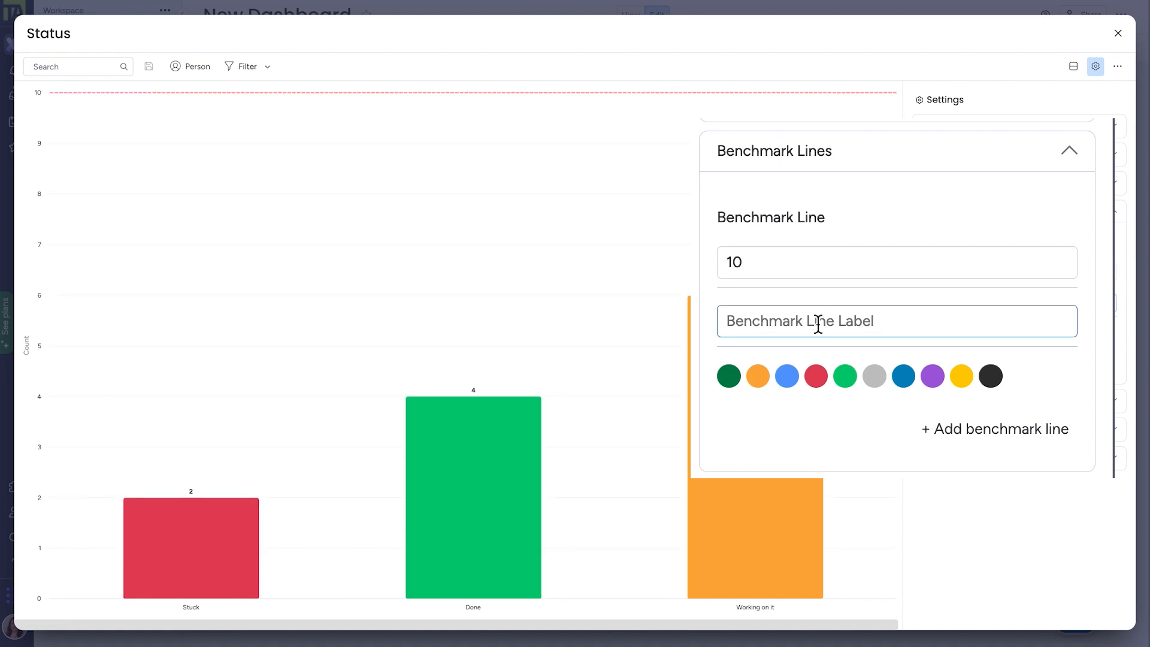
{"action": "type", "text": "B"}
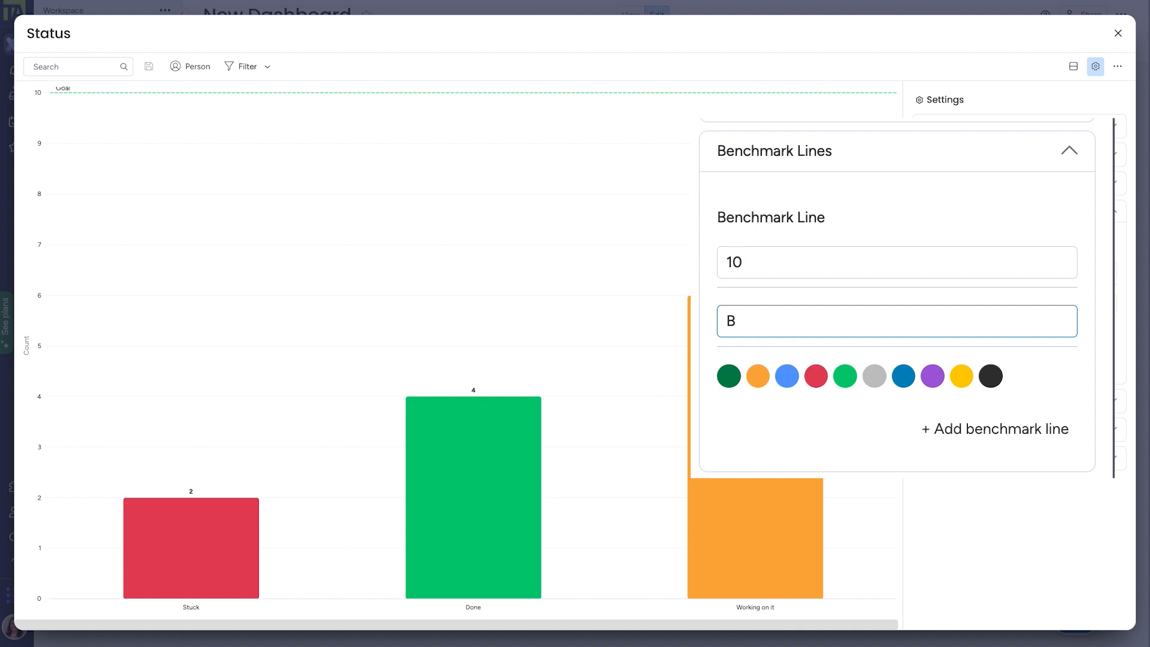
{"action": "key", "text": "Backspace"}
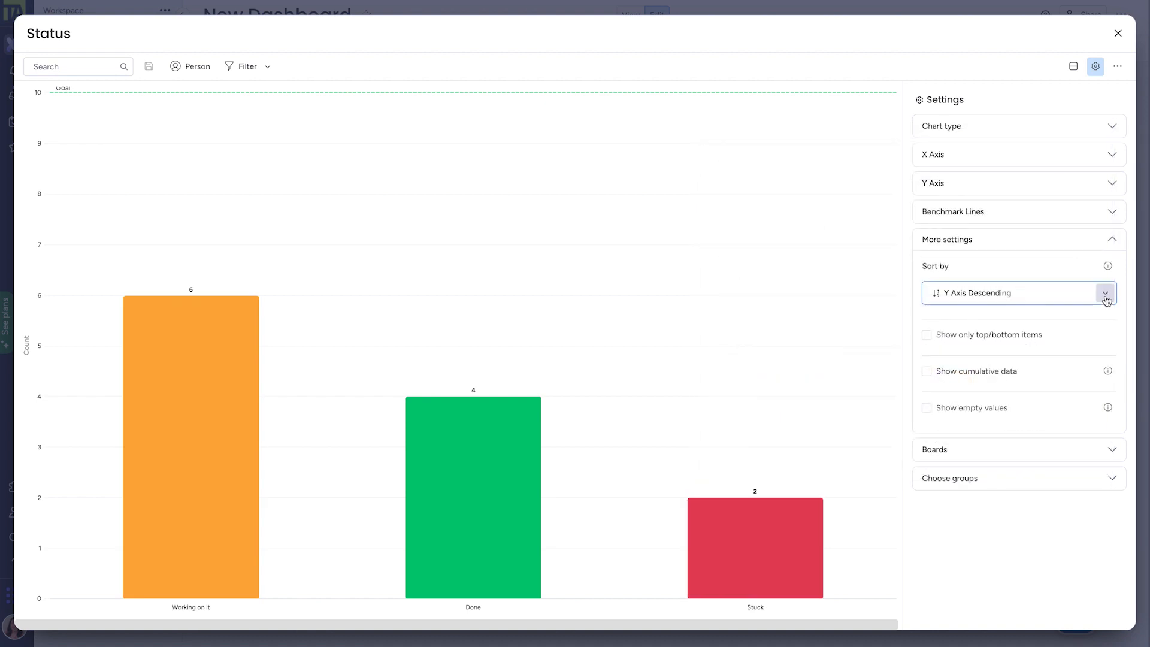
- Sort the status bars by Y Axis Ascending: Stuck 2, Done 4, Working on it 6
{"action": "left_click", "coordinate": [1016, 293]}
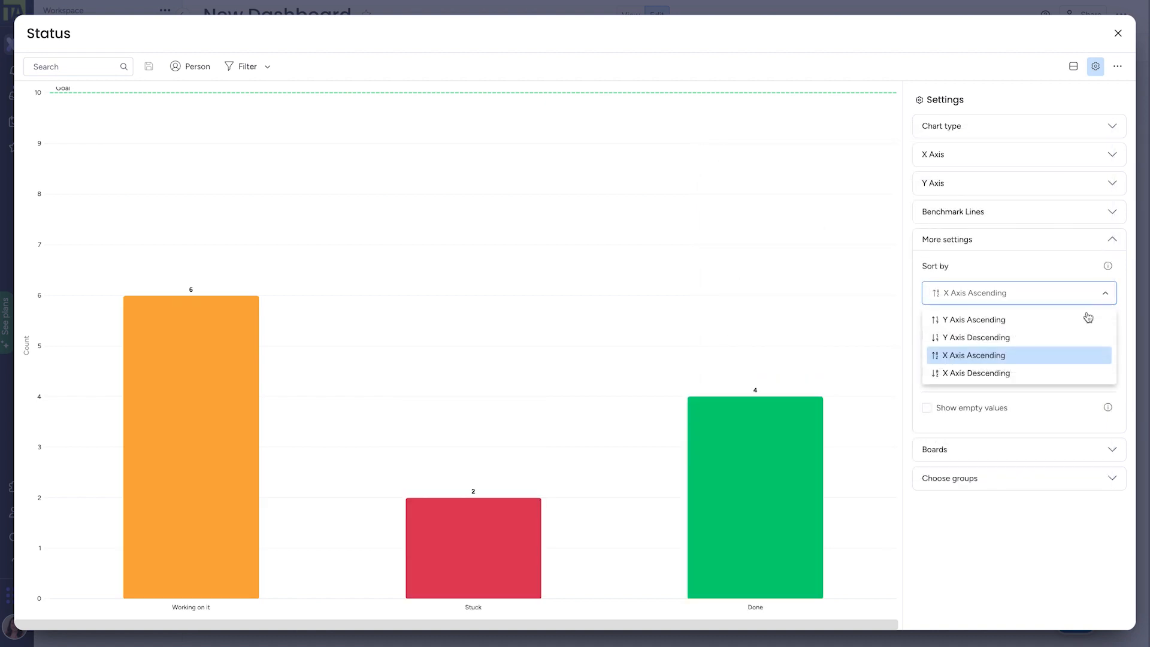
{"action": "left_click", "coordinate": [975, 373]}
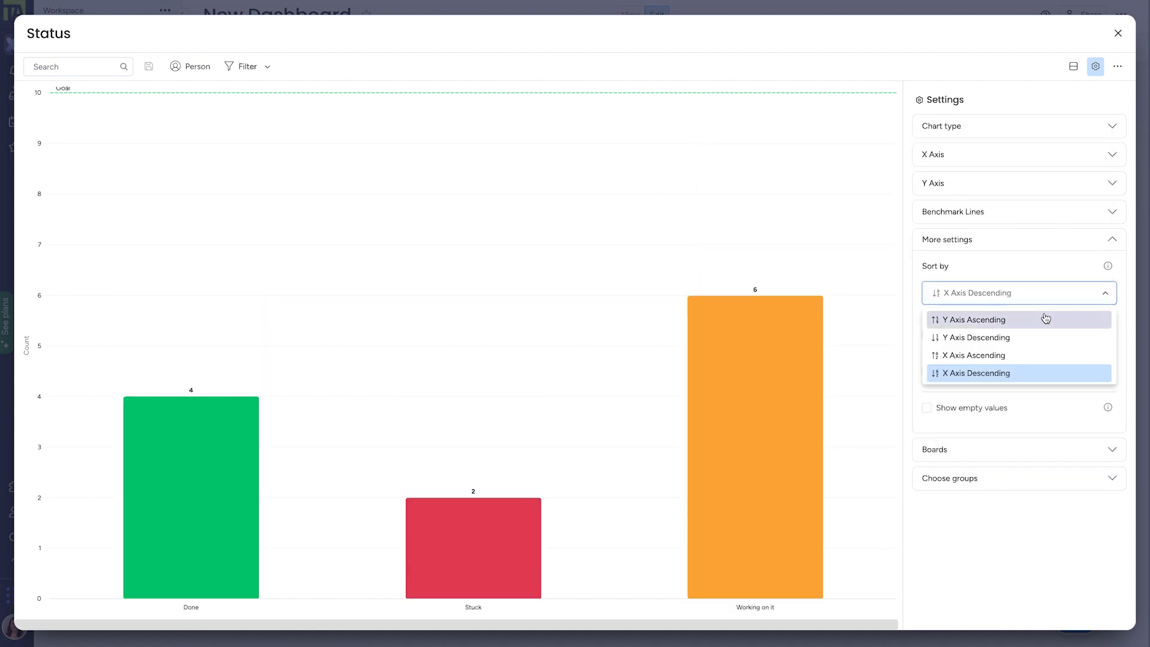
{"action": "left_click", "coordinate": [974, 320]}
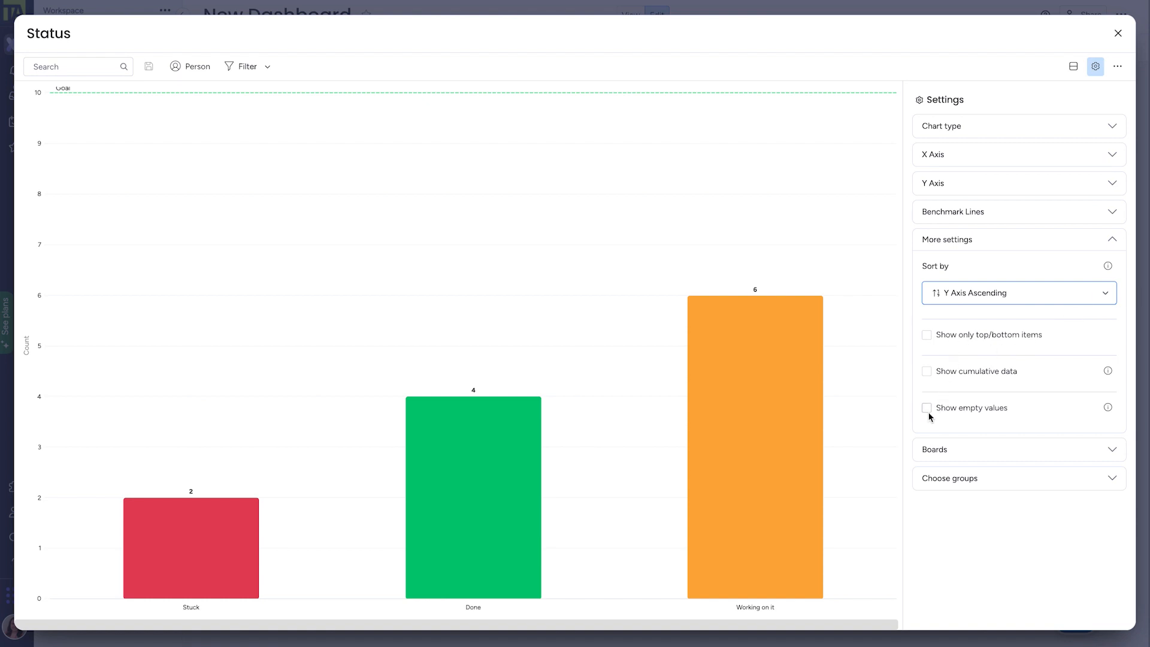
{"action": "left_click", "coordinate": [927, 408]}
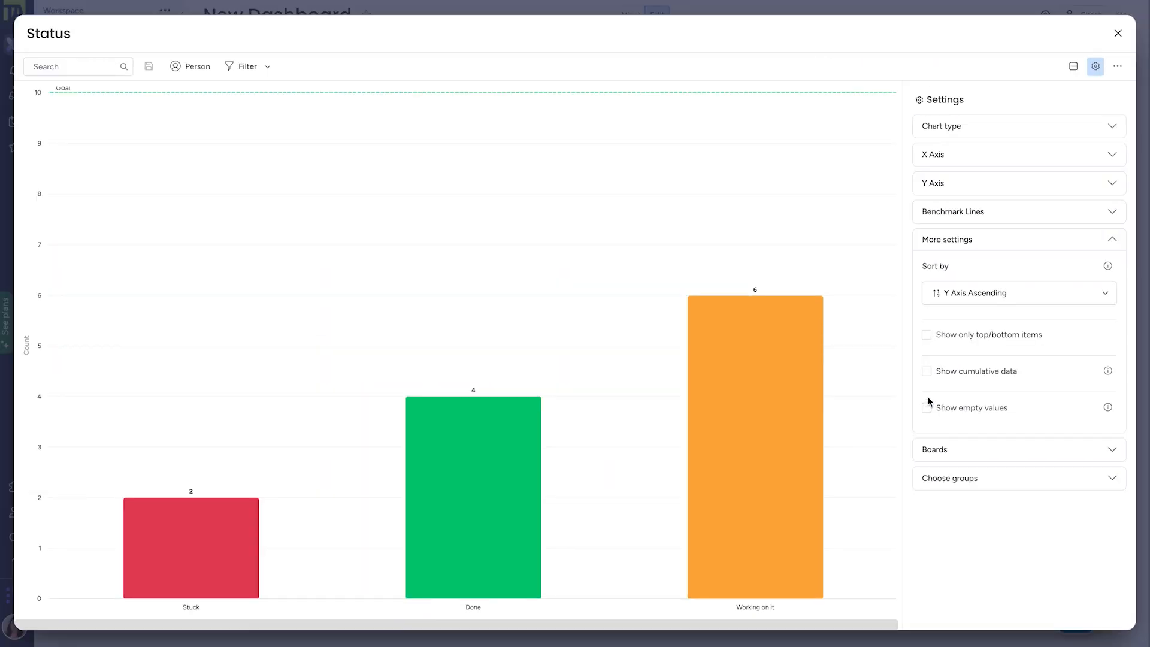
{"action": "mouse_move", "coordinate": [940, 352]}
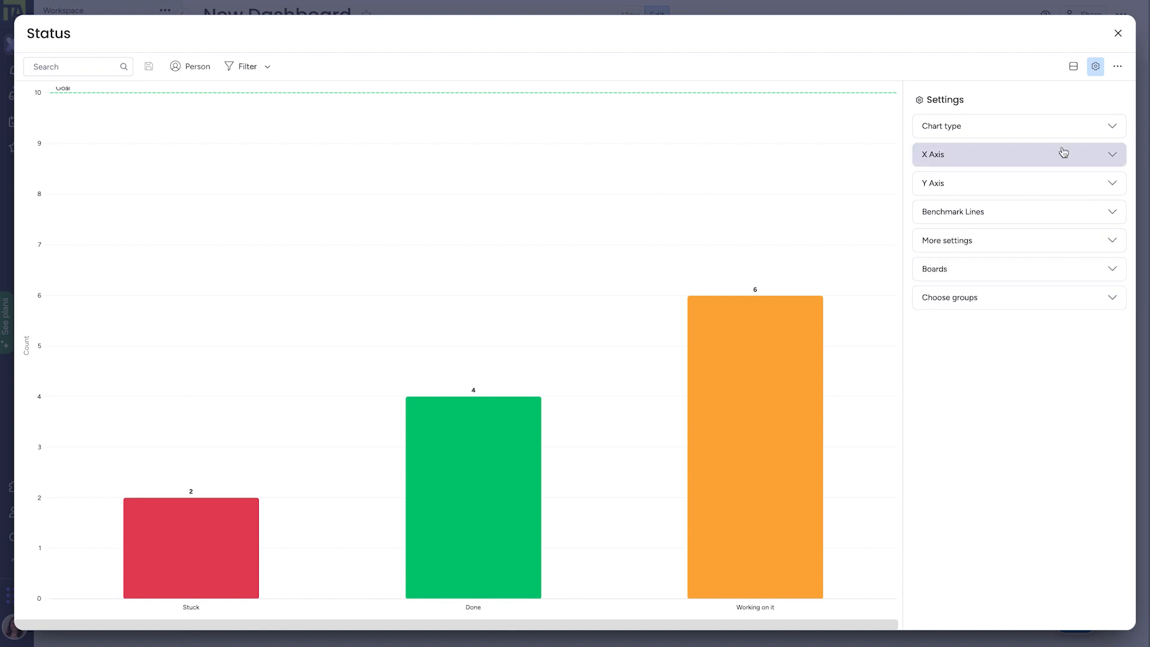
- Switch to Stacked Bar, stacked by Board, using the Board column for New Board 1
{"action": "left_click", "coordinate": [942, 125]}
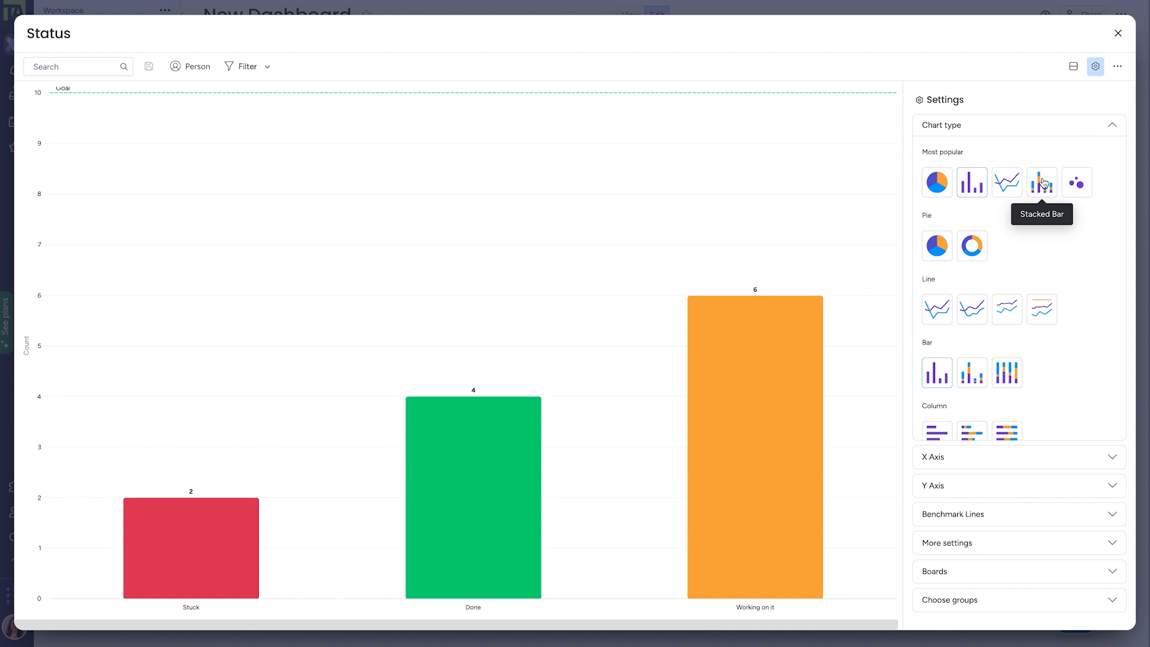
{"action": "left_click", "coordinate": [1041, 182]}
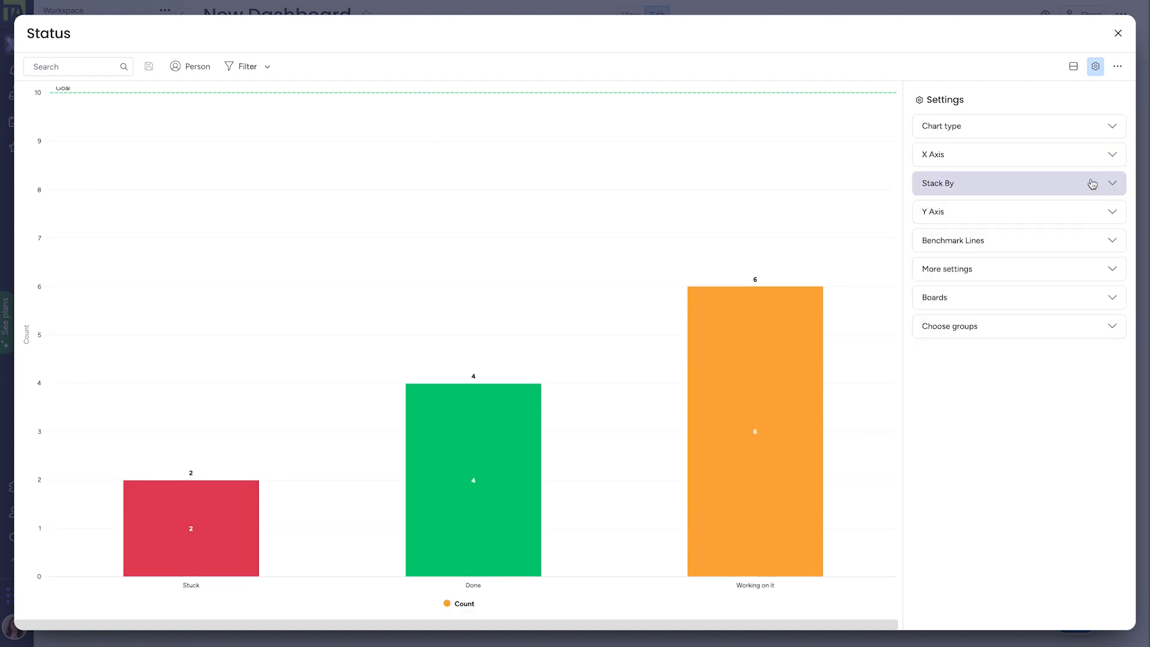
{"action": "left_click", "coordinate": [1017, 183]}
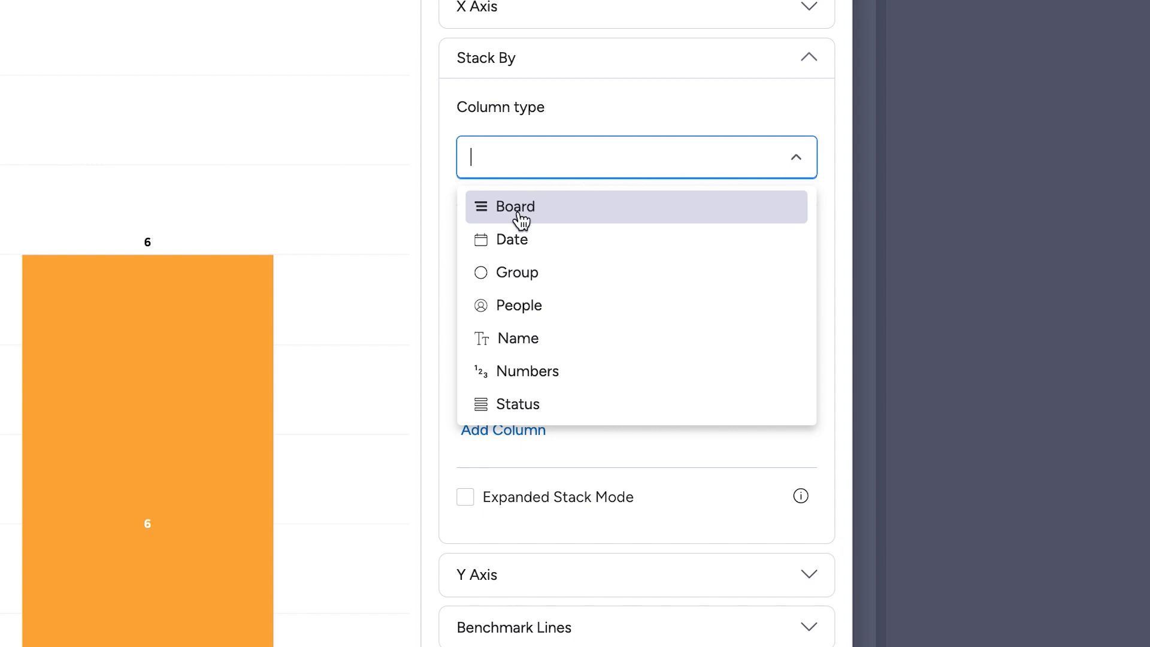
{"action": "left_click", "coordinate": [515, 206]}
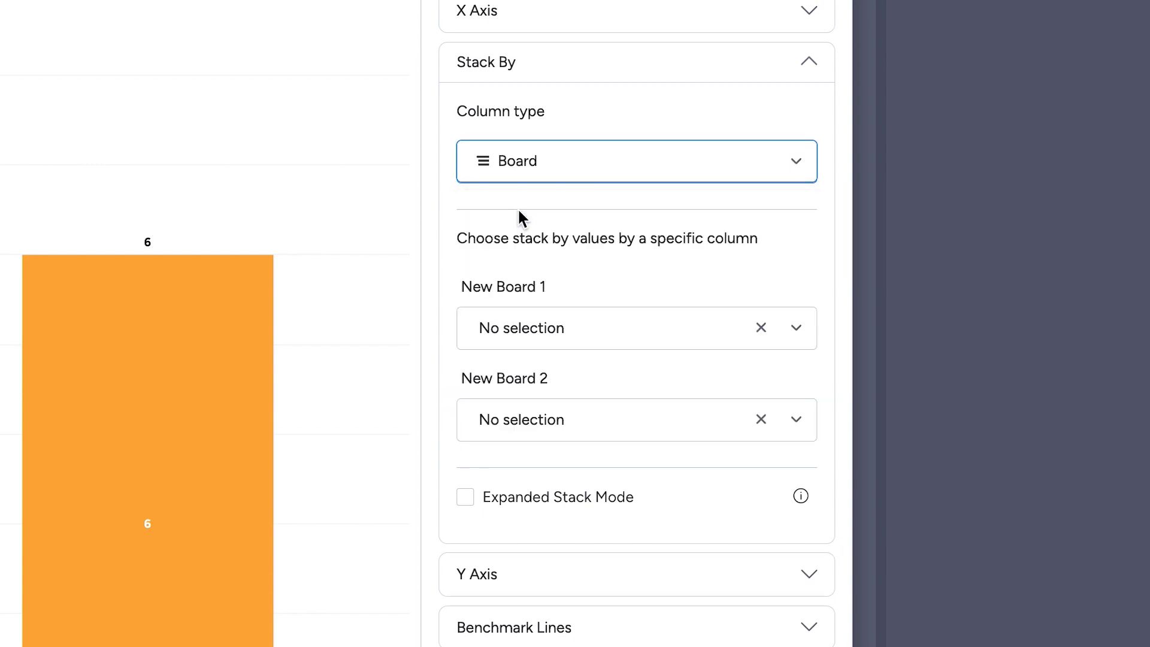
{"action": "left_click", "coordinate": [634, 328]}
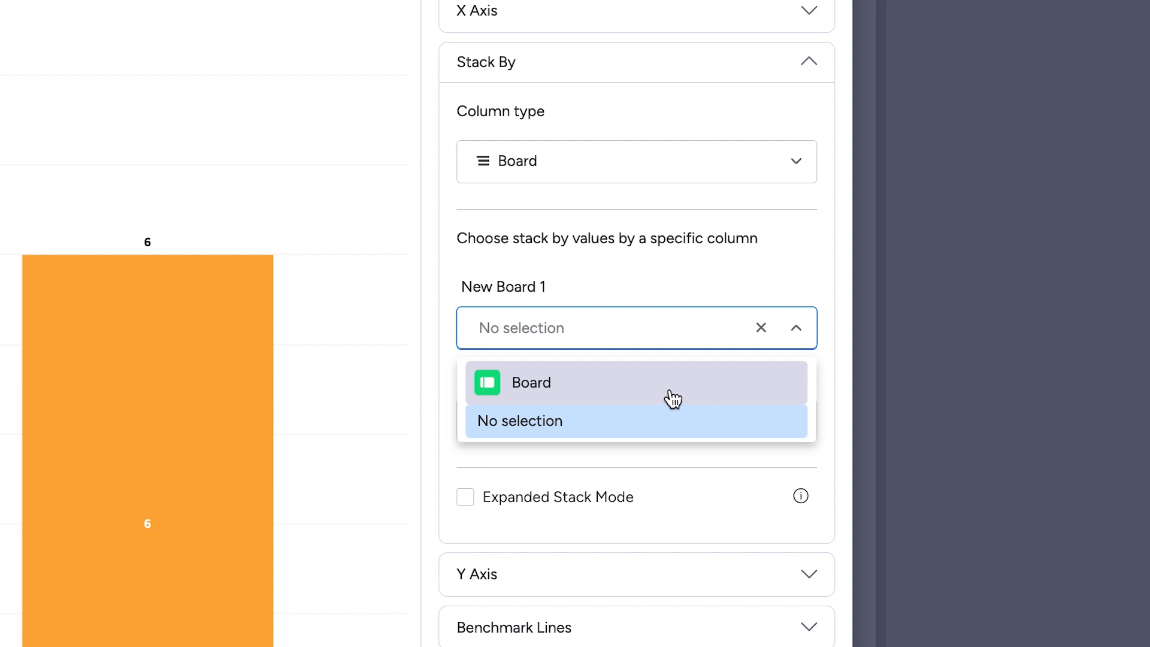
{"action": "left_click", "coordinate": [531, 383]}
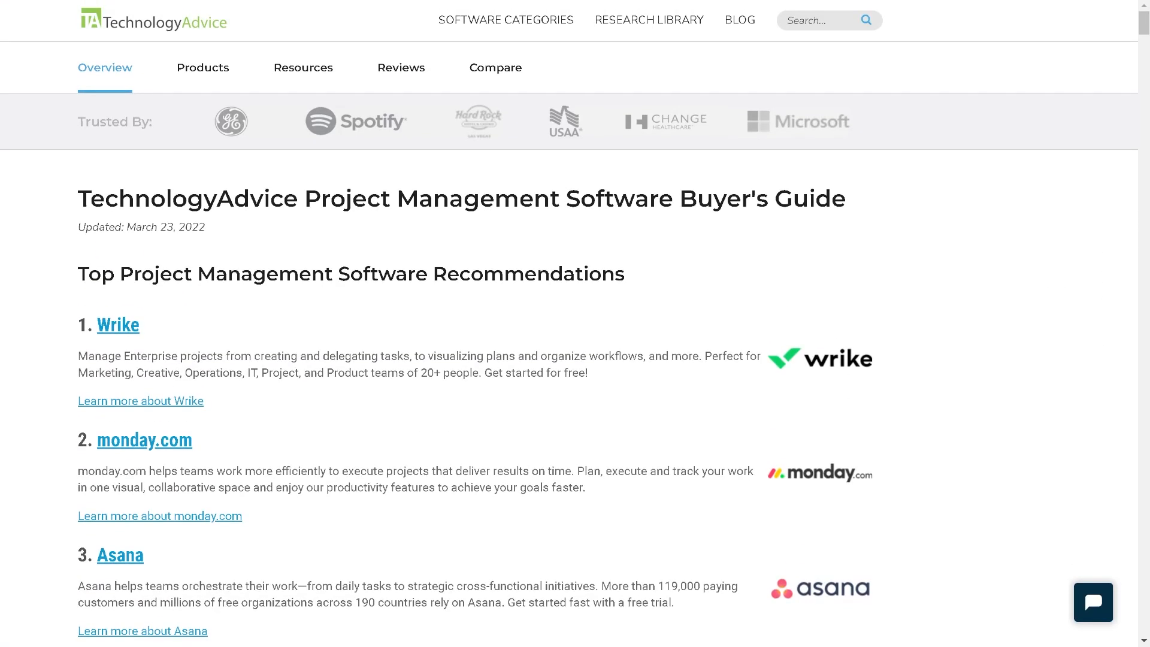
- Scroll the TechnologyAdvice rankings down to Kintone, Zoho Projects, FunctionFox, Jira and Easy Projects
{"action": "scroll", "scroll_direction": "down", "scroll_amount": 3}
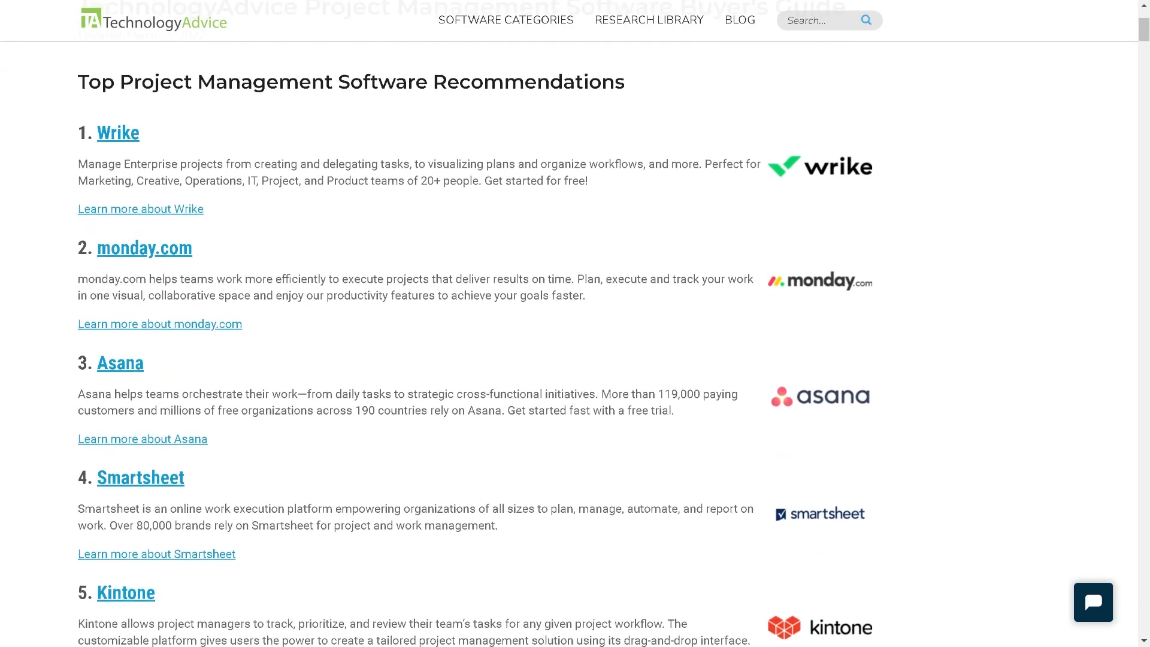
{"action": "scroll", "scroll_direction": "down", "scroll_amount": 3}
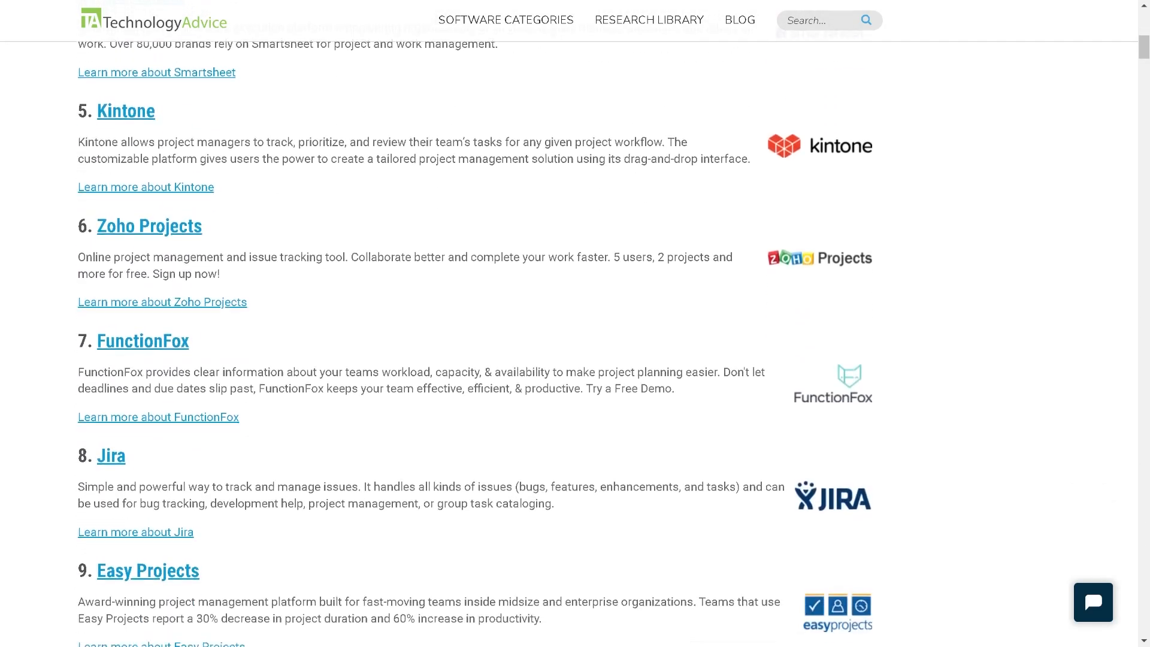